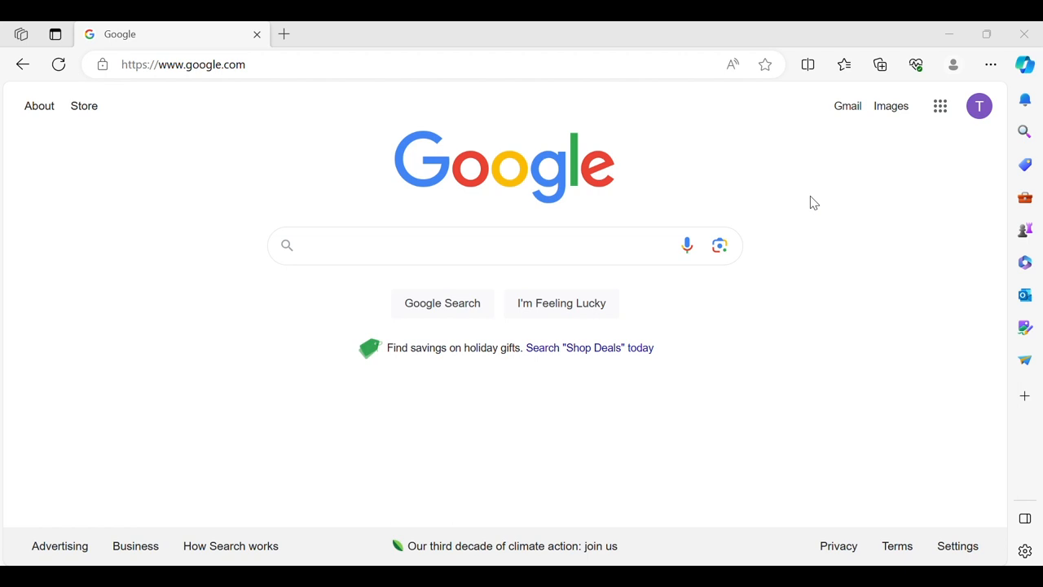
mouse_move(714, 168)
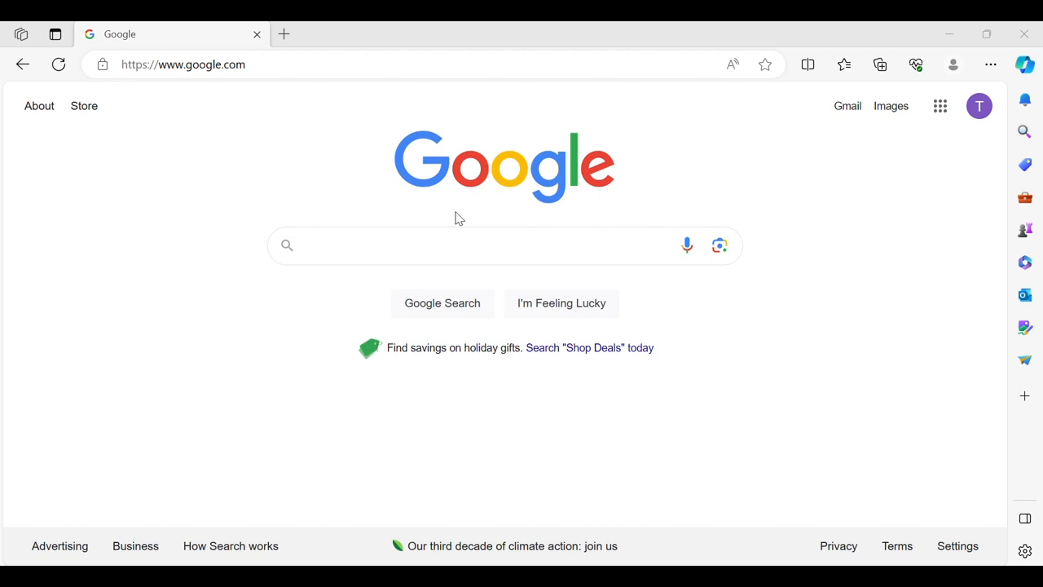
mouse_move(456, 91)
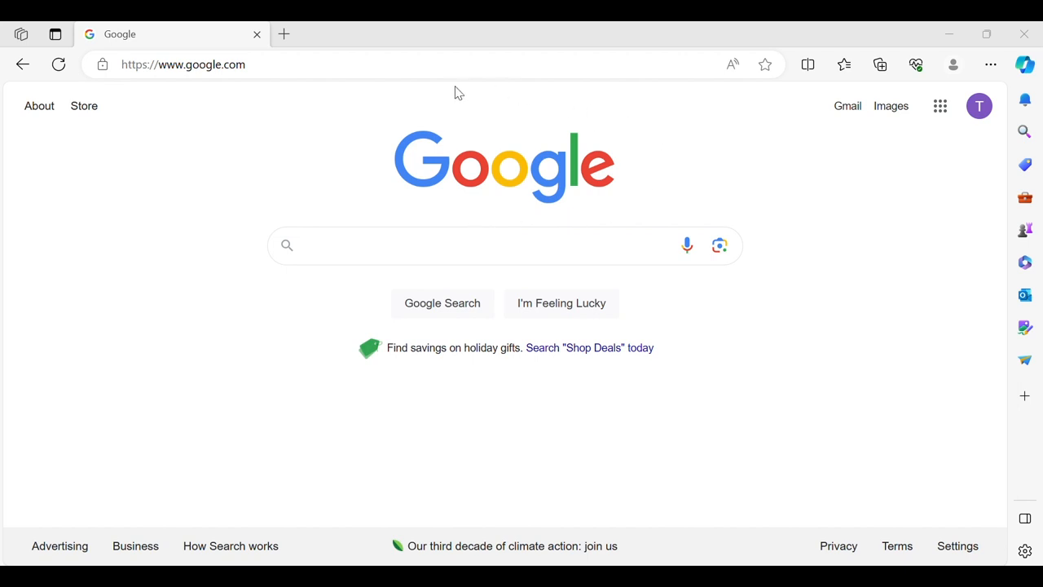
mouse_move(349, 189)
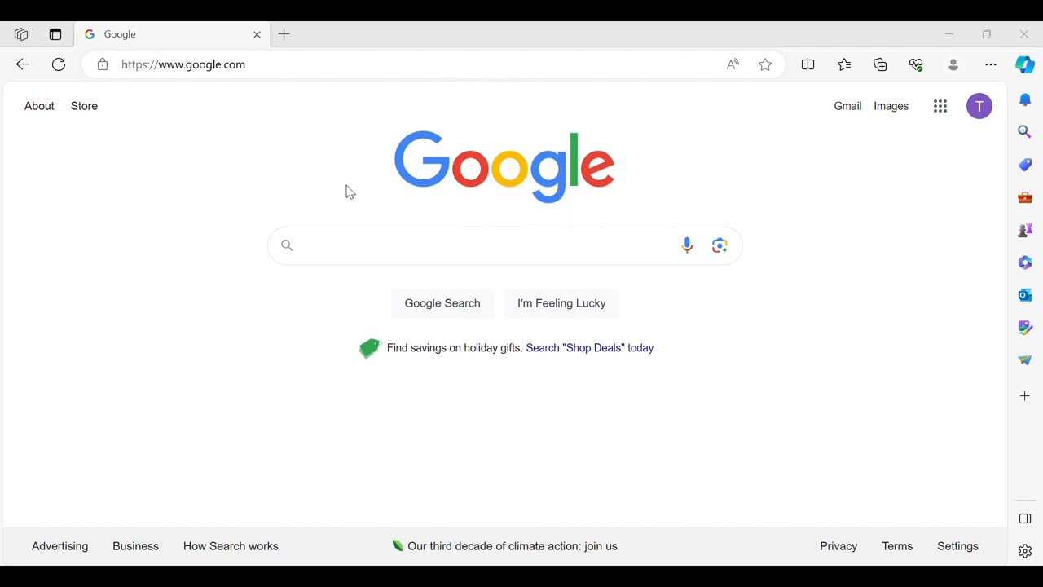
Step: Search Google for 'zwo drivers' and go to the ZWO ASI – Astronomy Cameras result
left_click(489, 245)
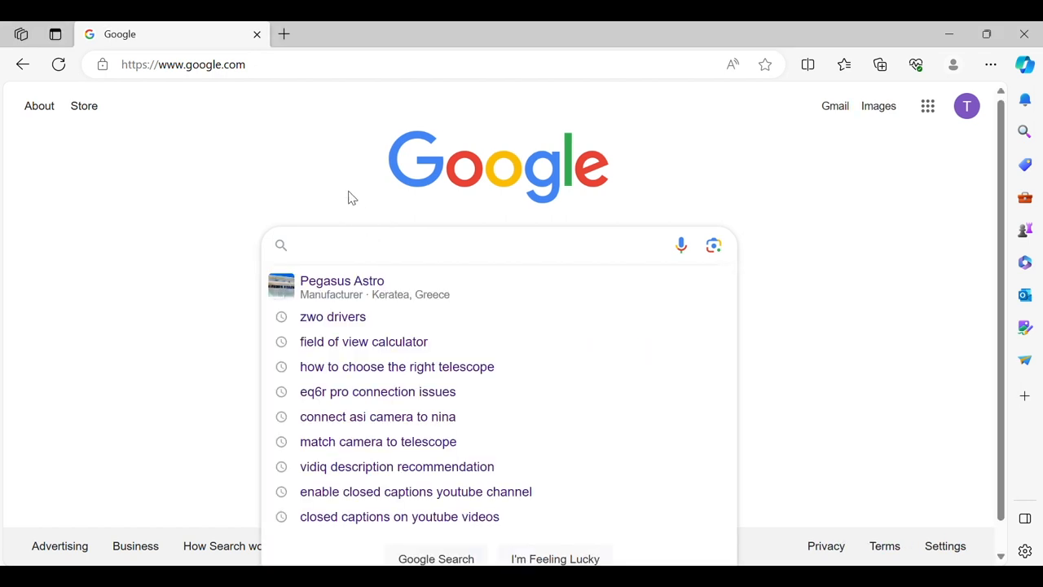
type("zwo")
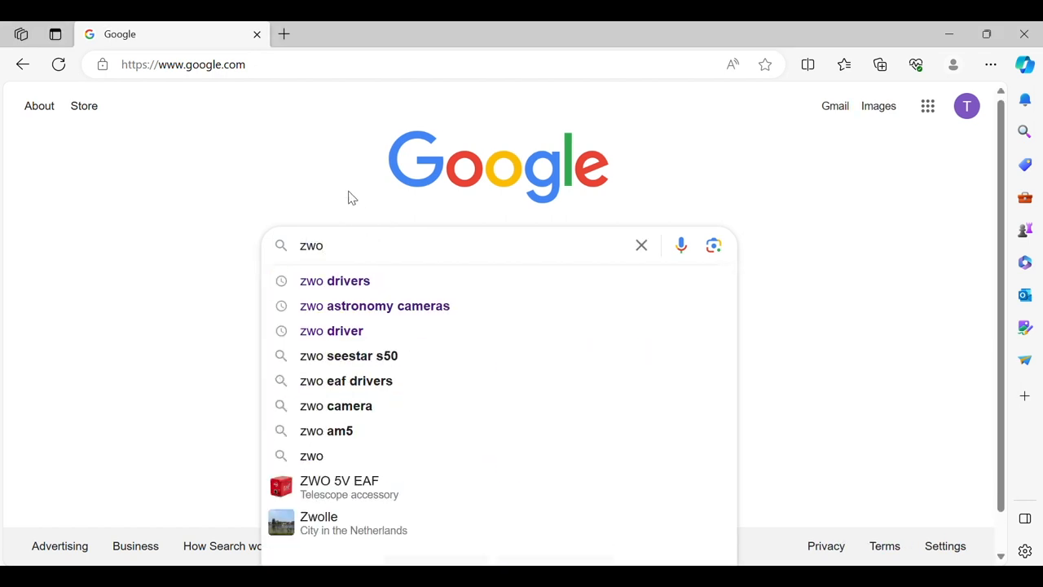
mouse_move(310, 281)
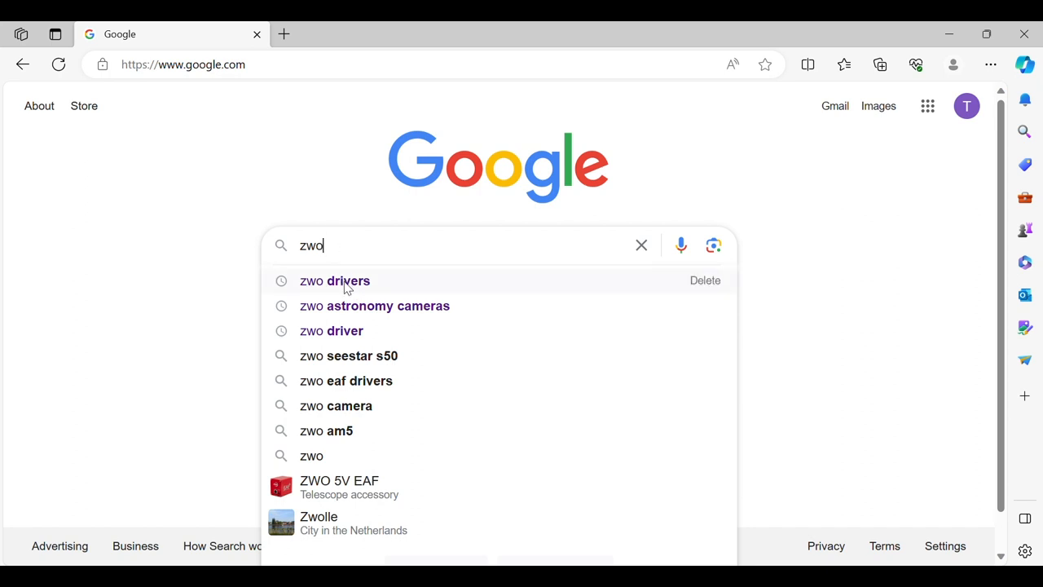
left_click(336, 280)
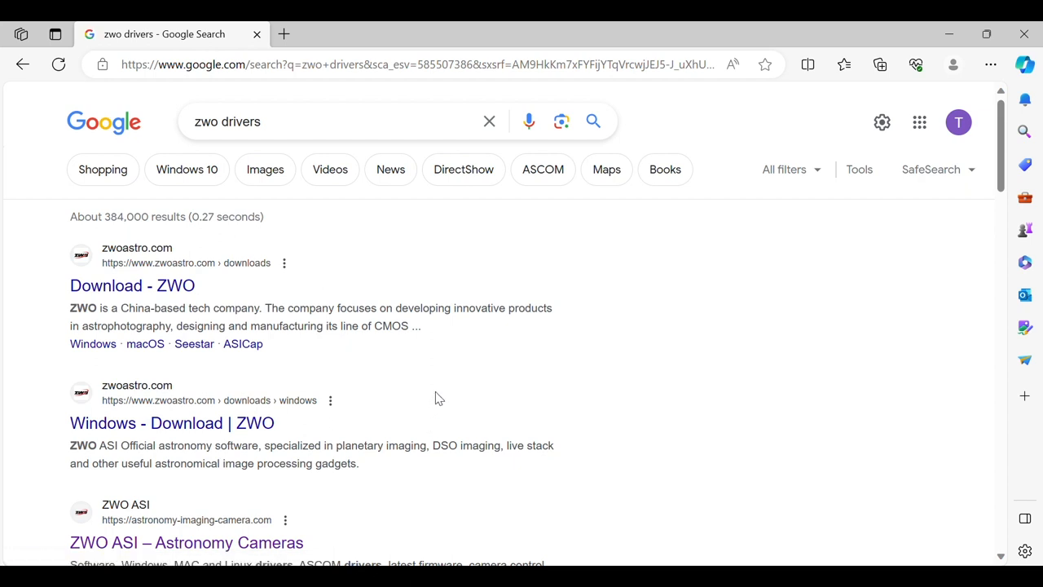
scroll("down", 3)
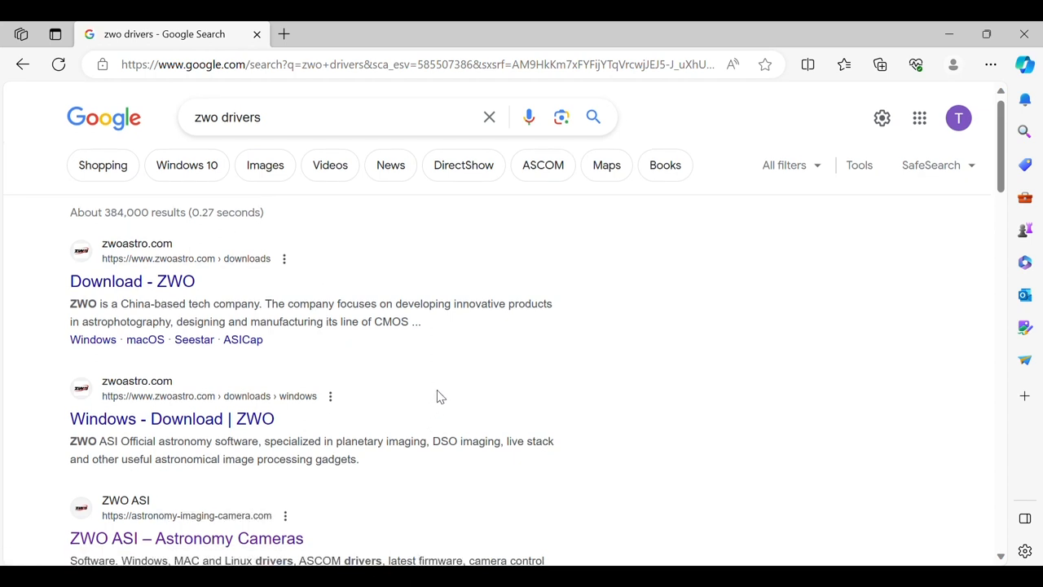
scroll("down", 3)
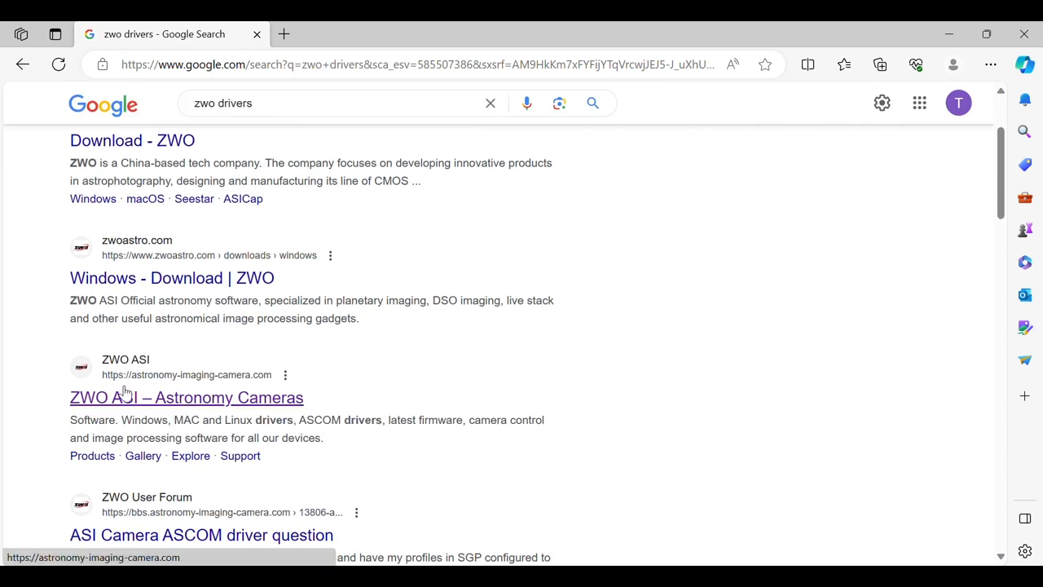
mouse_move(220, 397)
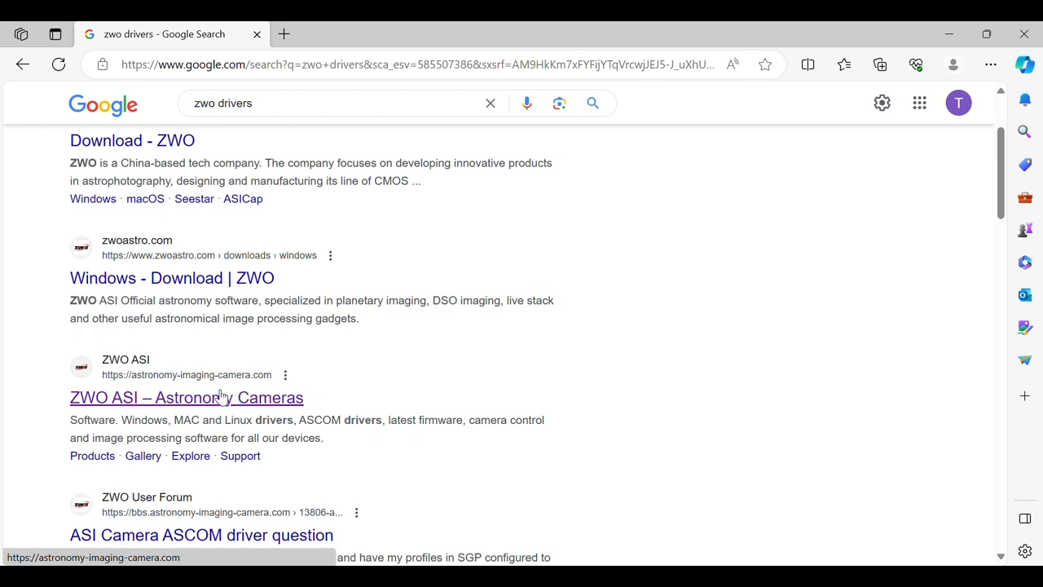
left_click(186, 398)
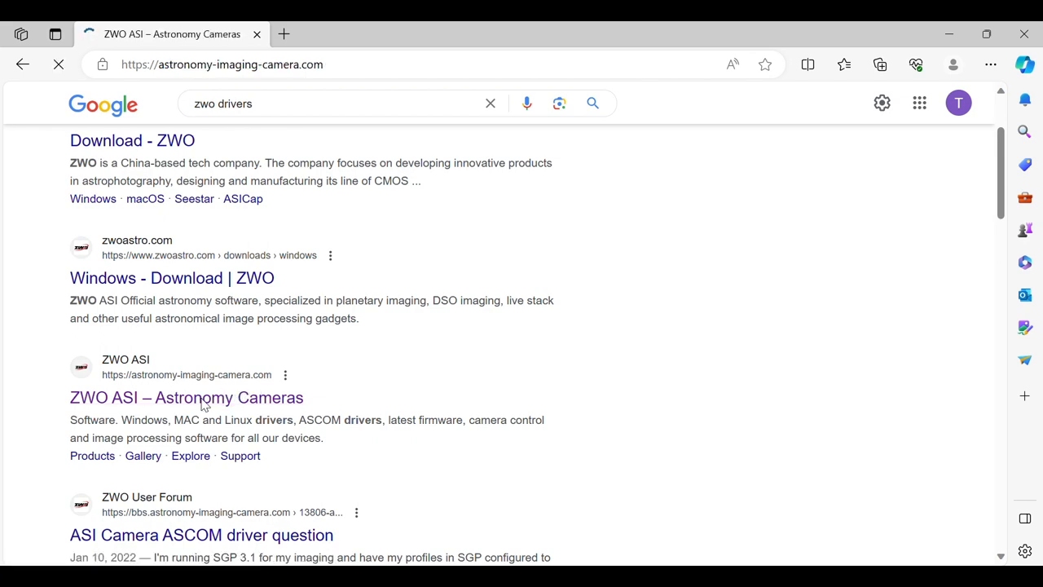
Step: Reach the ZWO Software download page listing ASIStudio and the Camera Driver for Windows
left_click(186, 398)
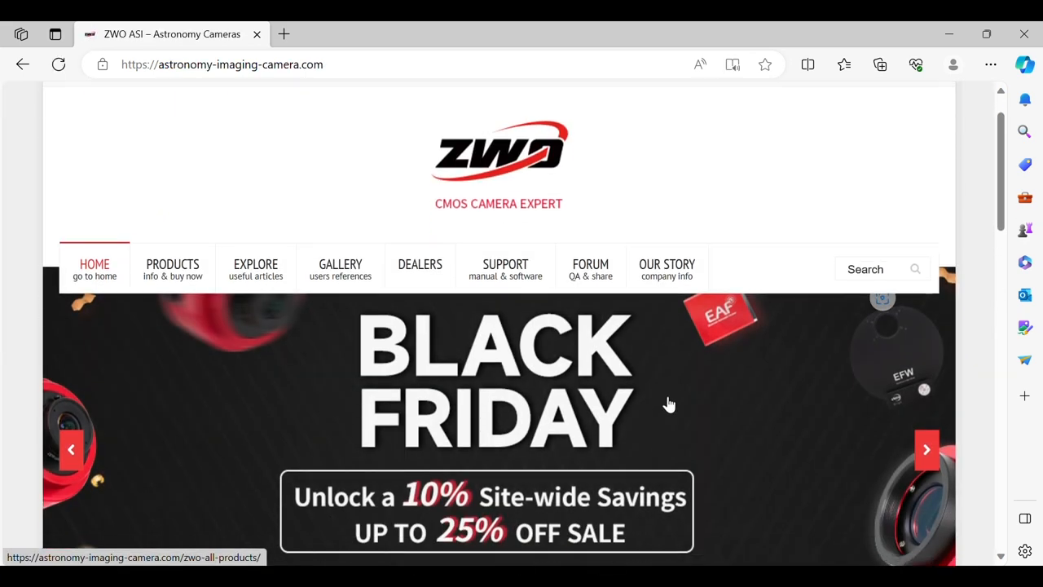
scroll("down", 3)
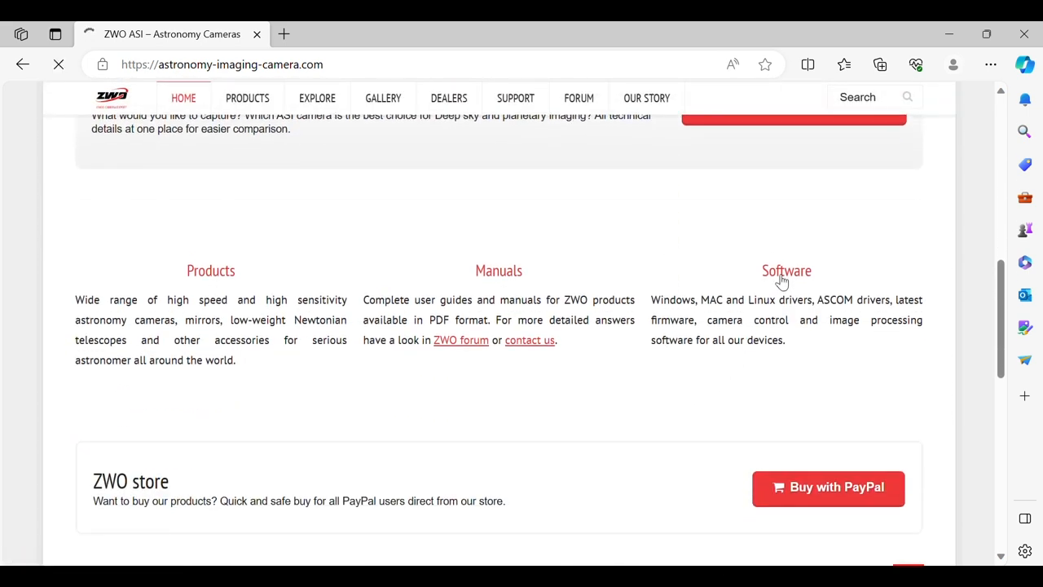
left_click(785, 270)
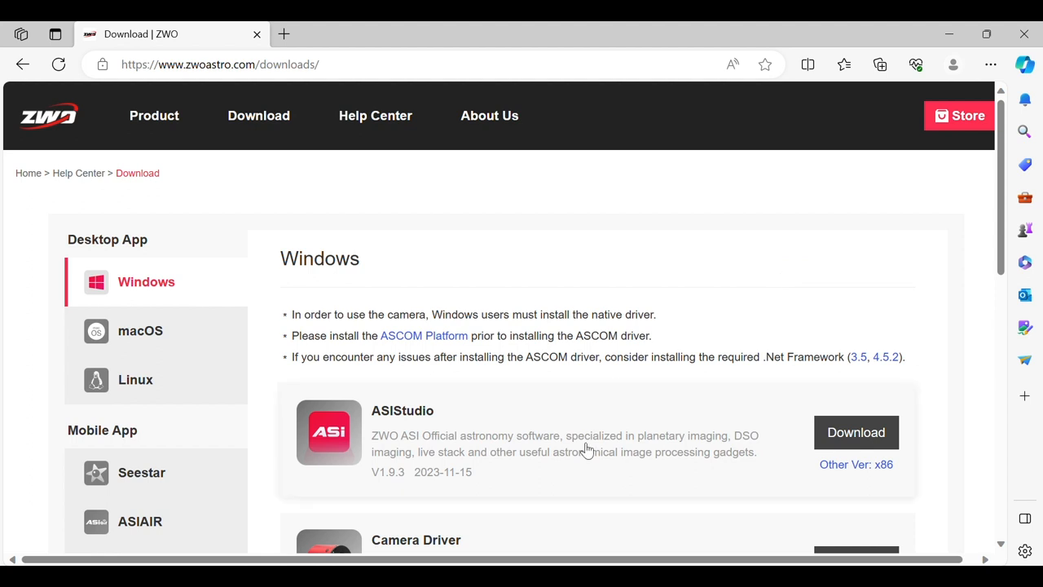
scroll("down", 3)
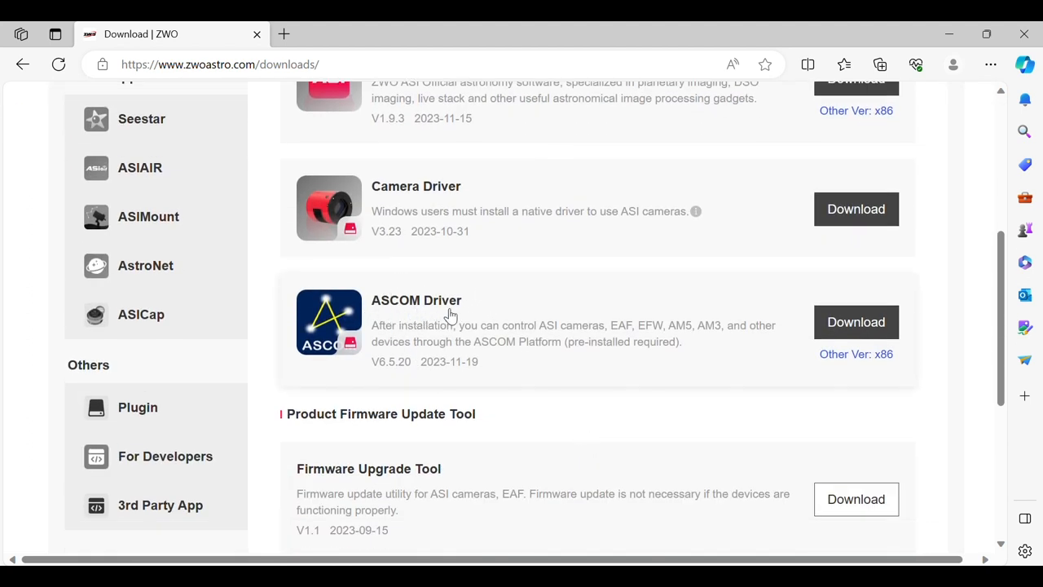
mouse_move(480, 295)
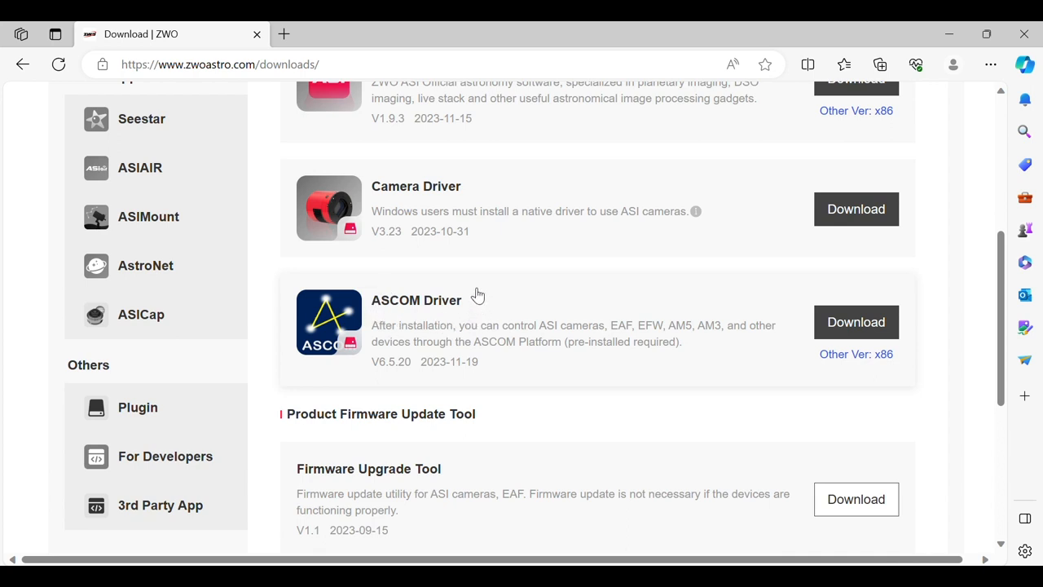
mouse_move(479, 285)
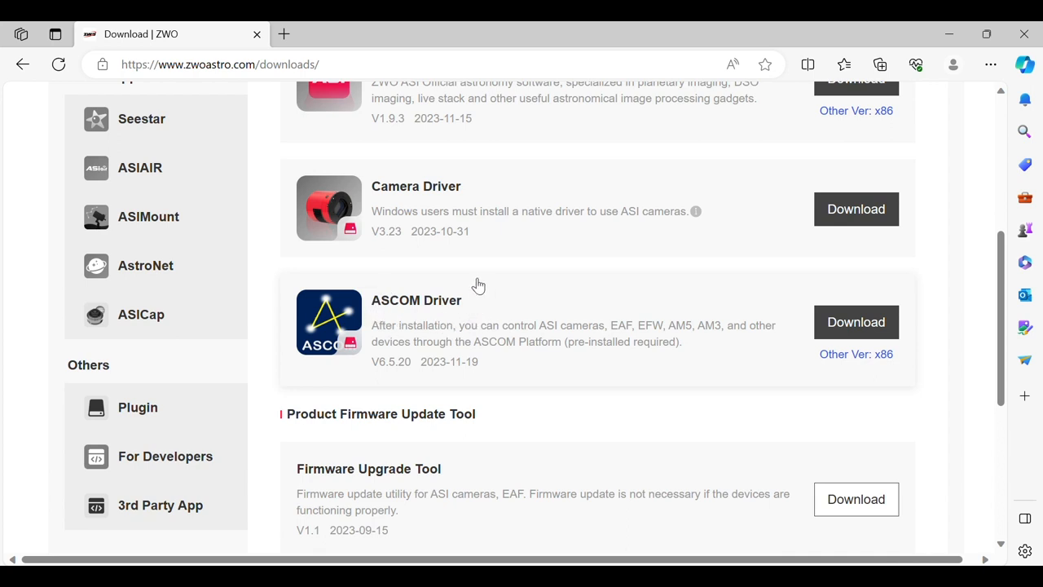
mouse_move(383, 163)
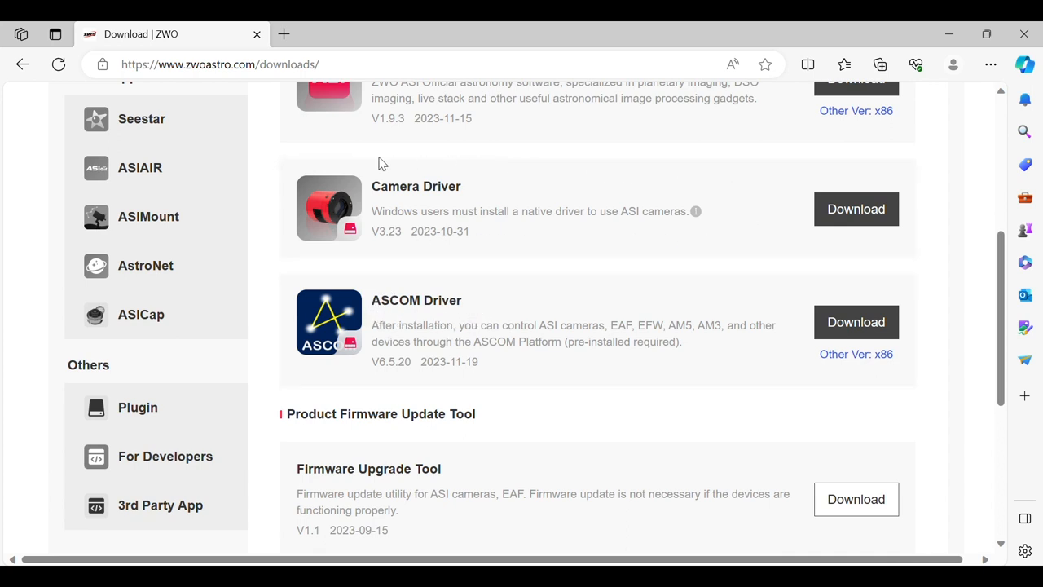
mouse_move(734, 226)
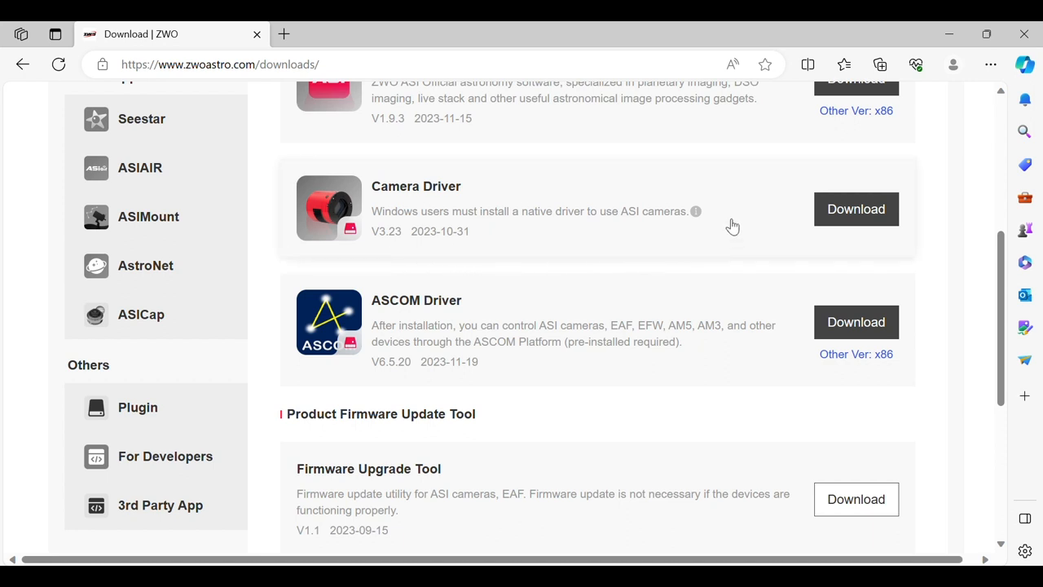
mouse_move(558, 173)
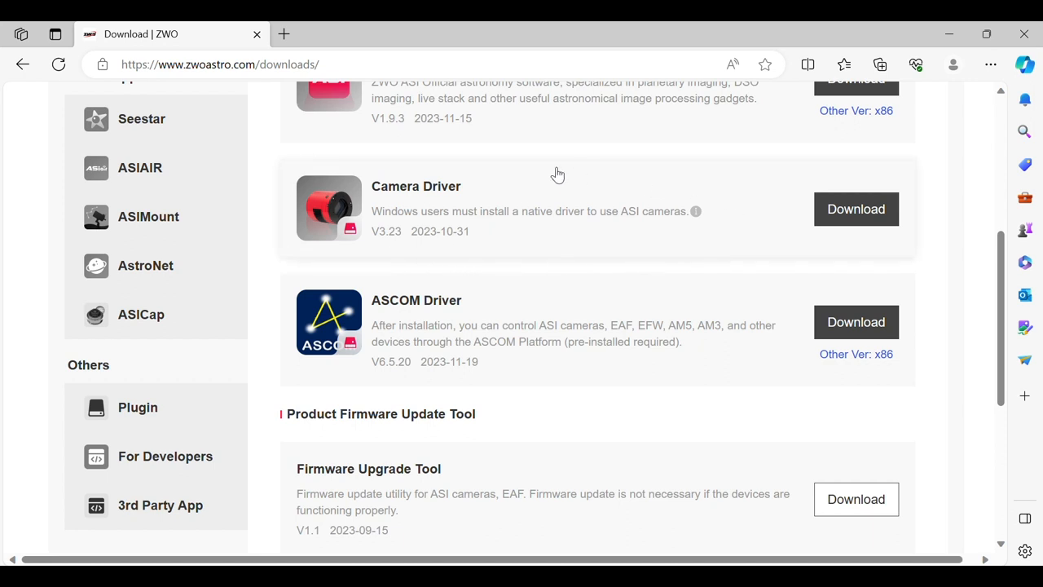
mouse_move(459, 310)
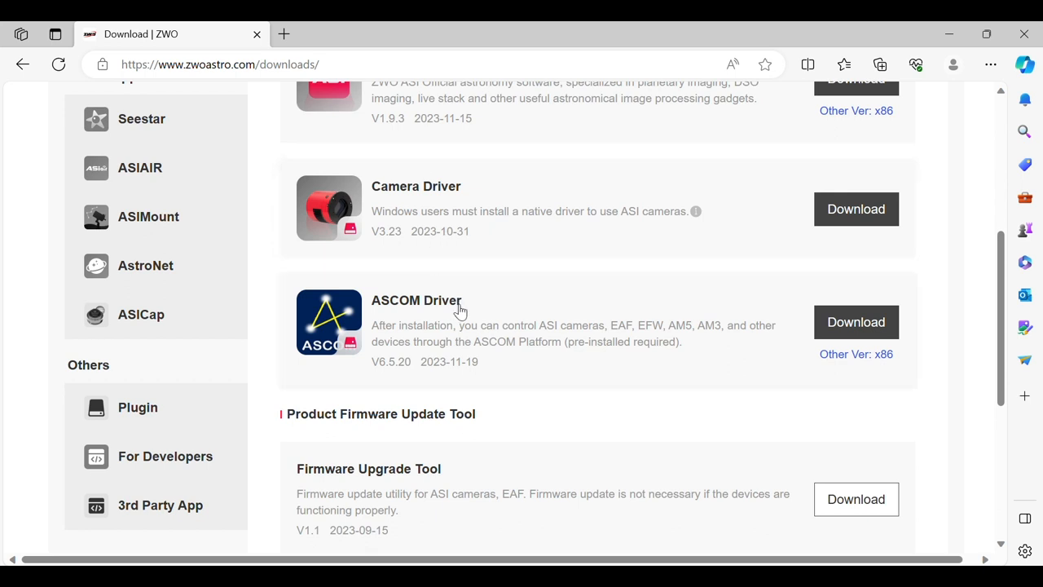
mouse_move(378, 318)
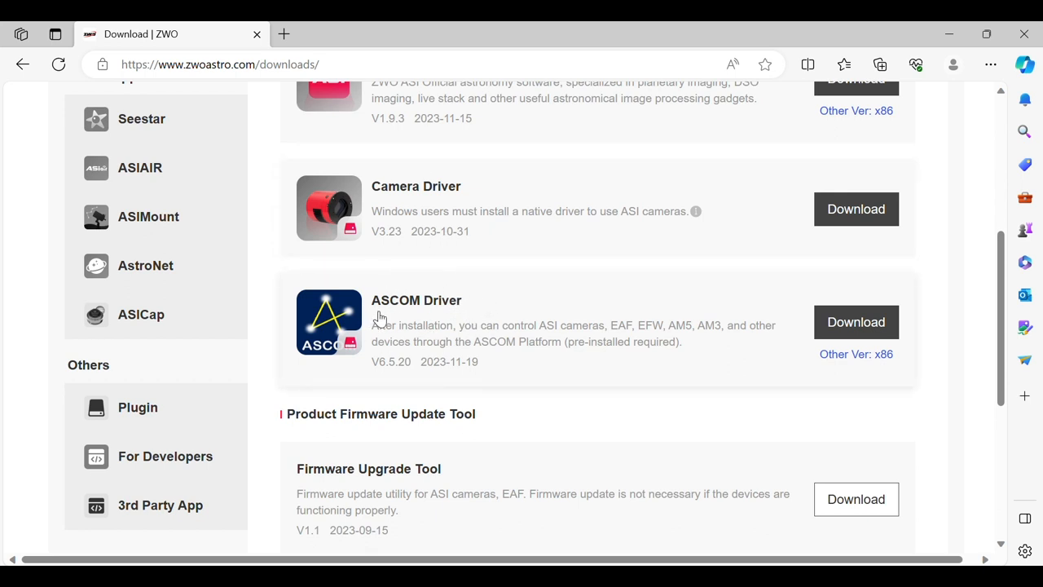
mouse_move(548, 178)
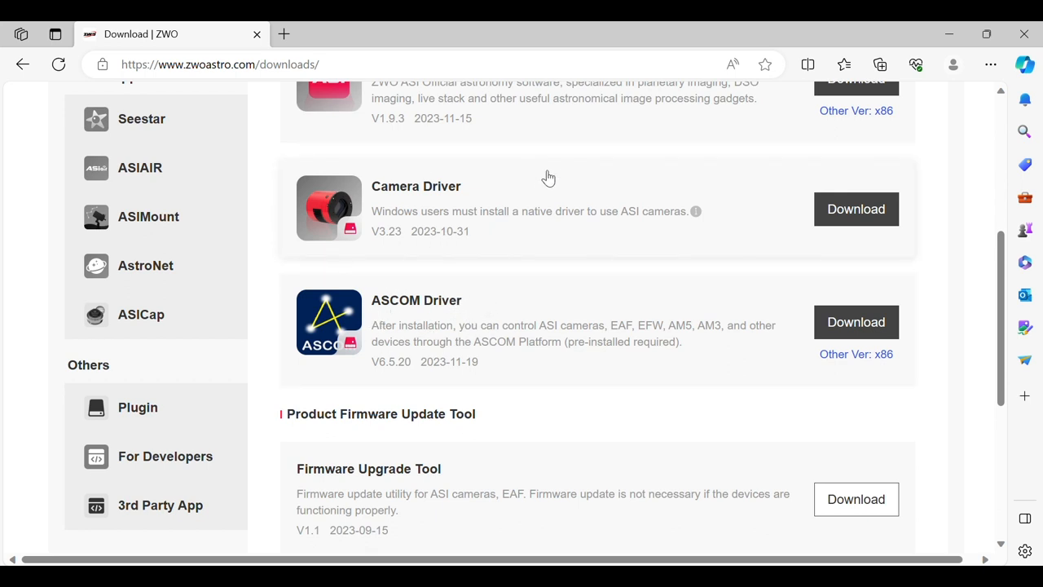
mouse_move(441, 200)
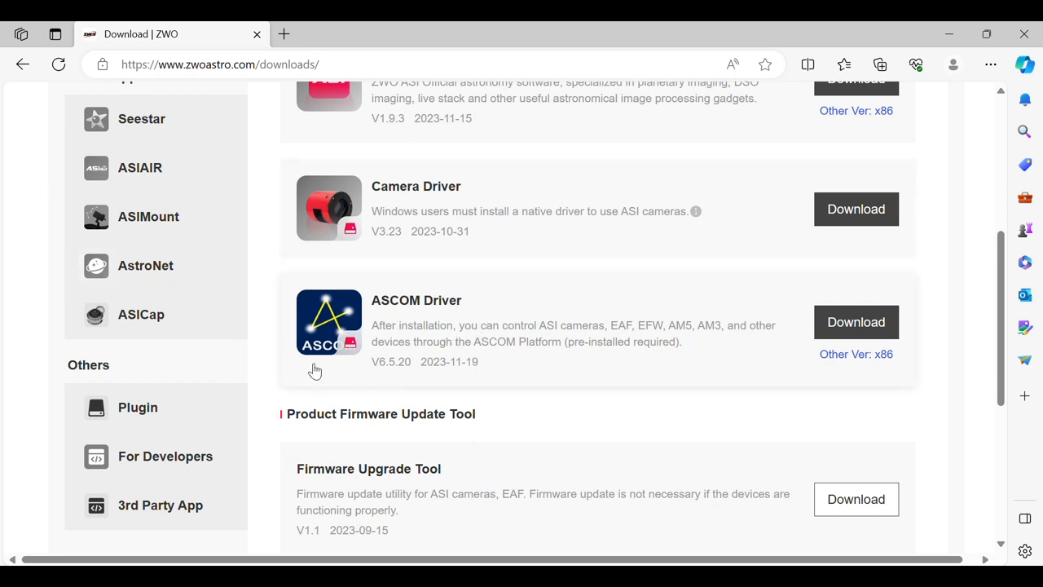
mouse_move(407, 392)
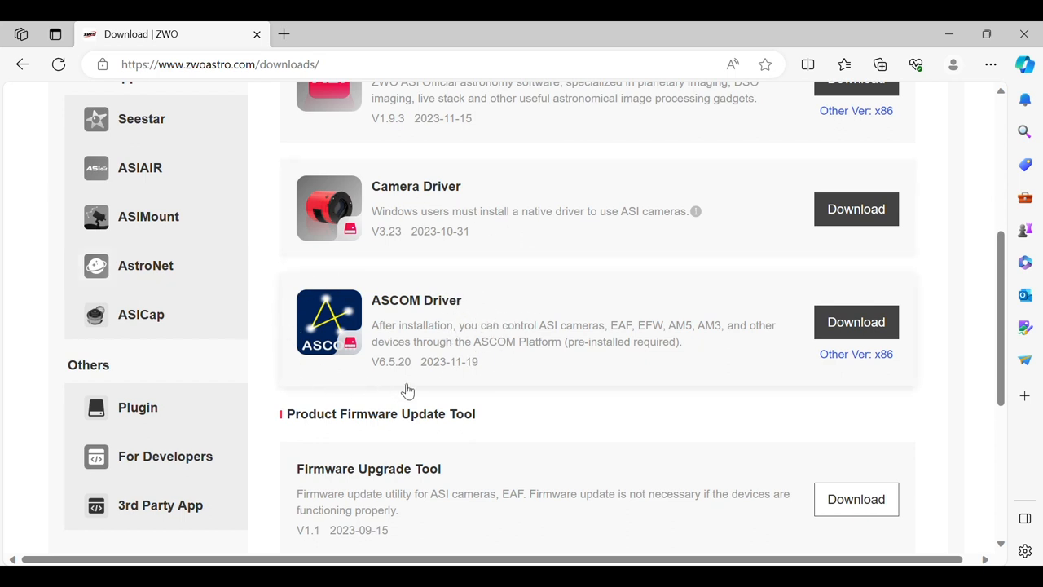
mouse_move(411, 381)
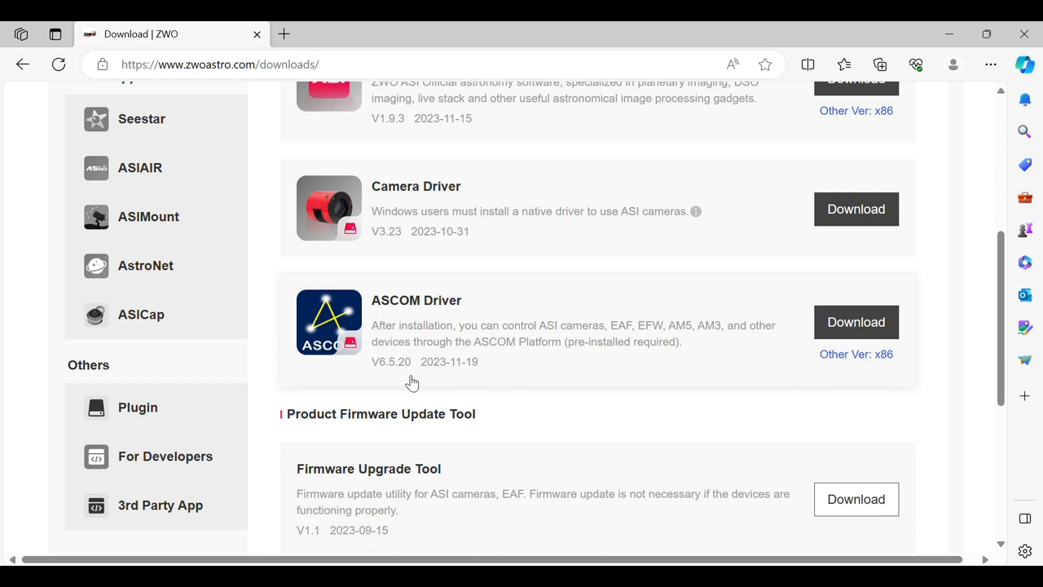
mouse_move(472, 300)
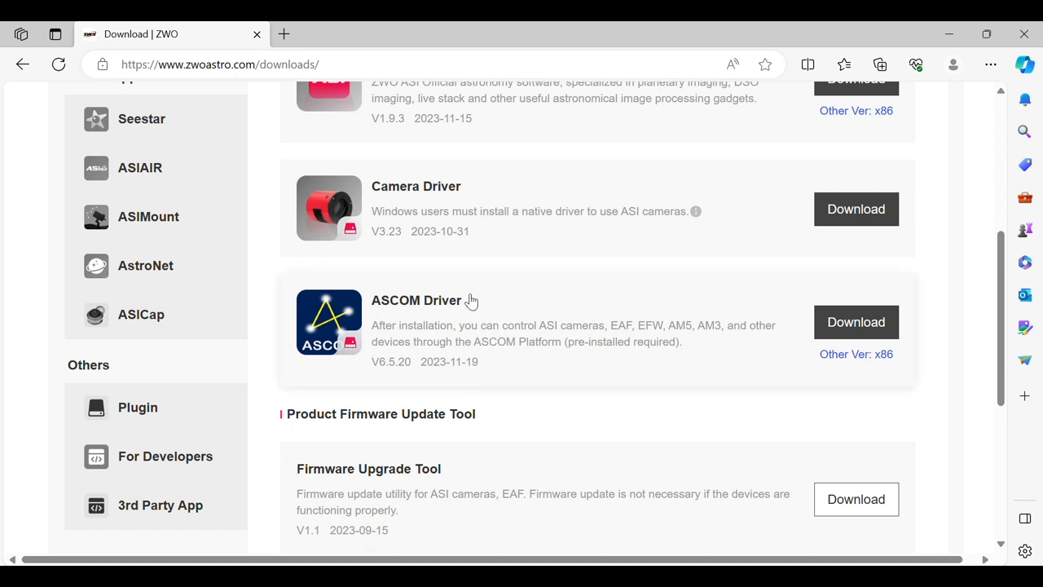
mouse_move(462, 391)
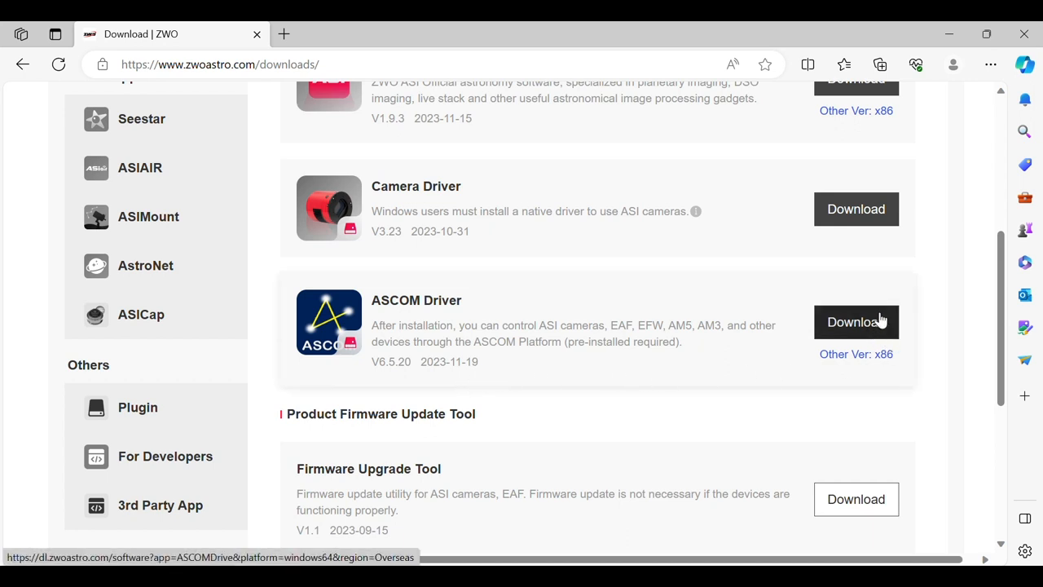
mouse_move(995, 101)
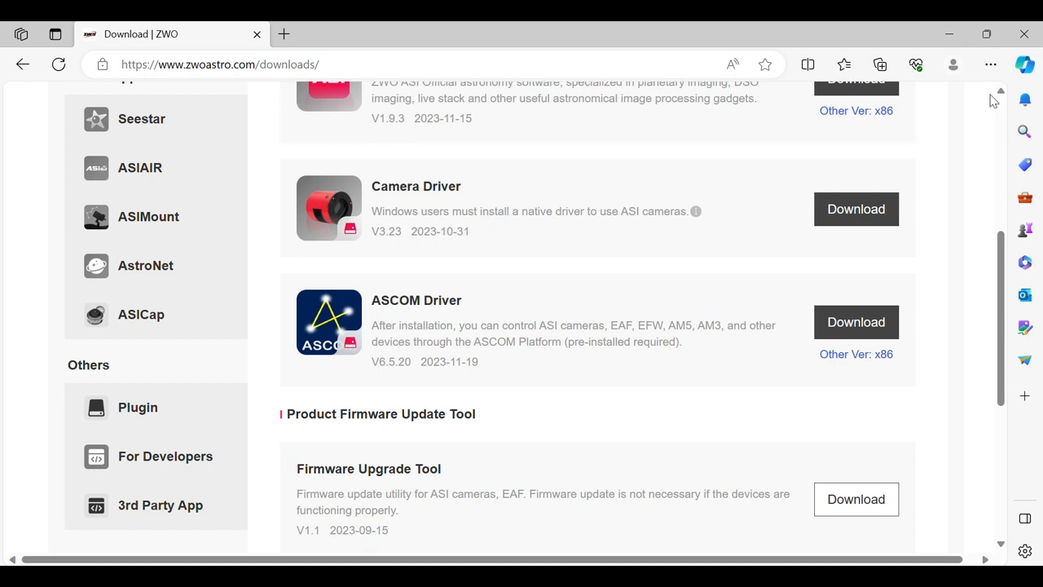
left_click(880, 66)
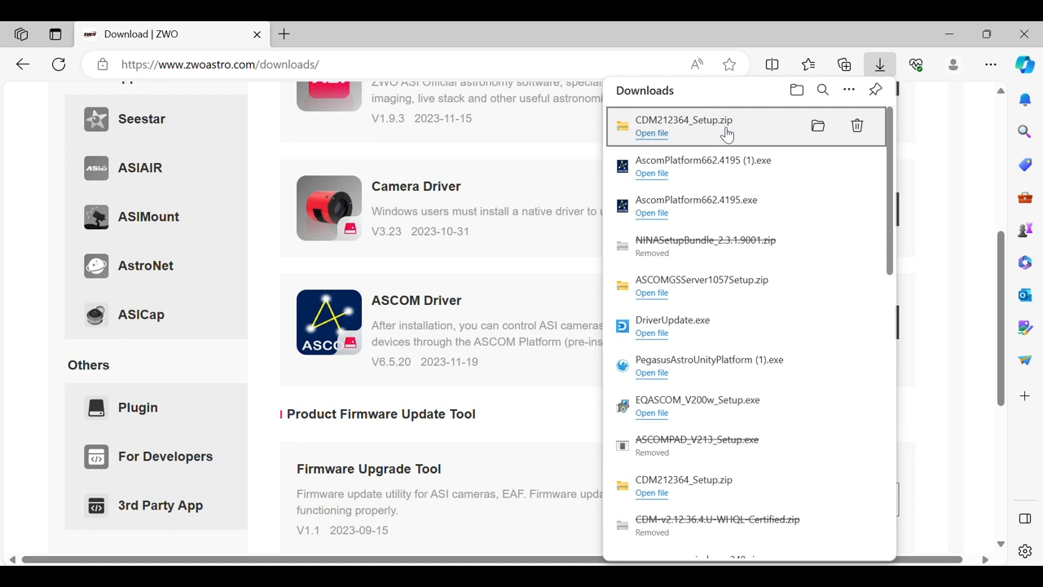
mouse_move(652, 133)
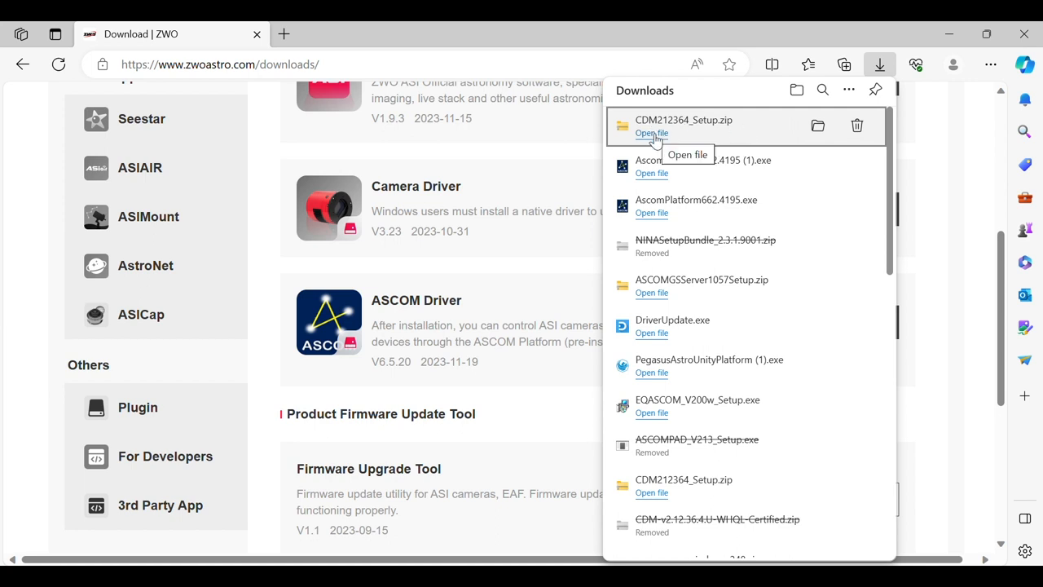
left_click(880, 66)
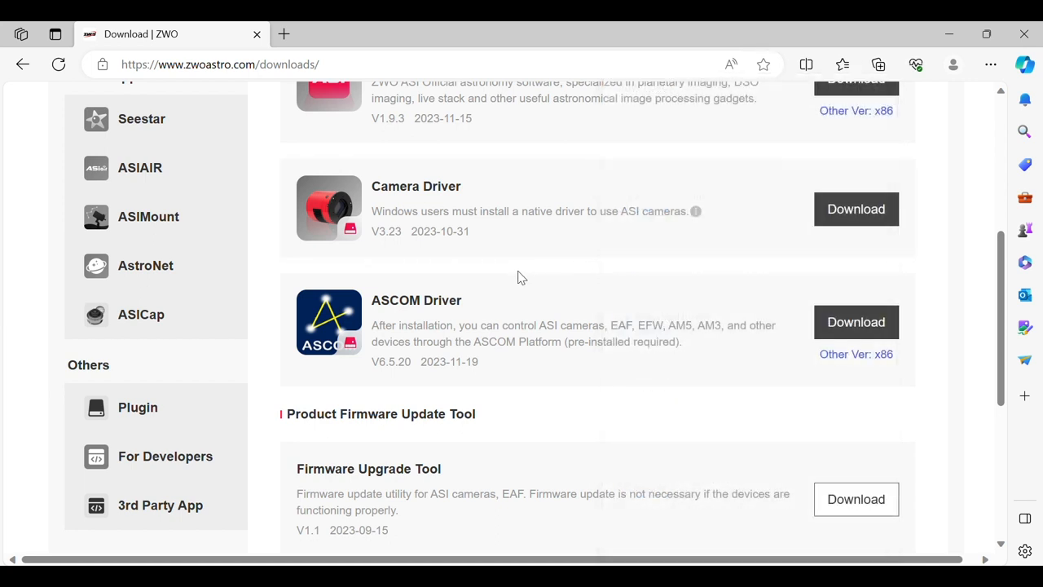
mouse_move(522, 418)
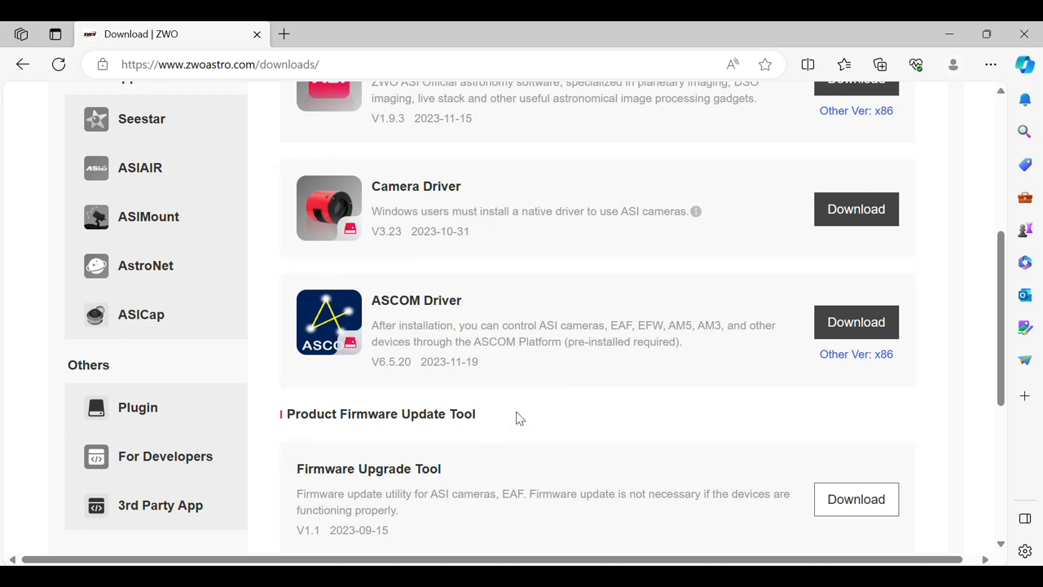
mouse_move(483, 310)
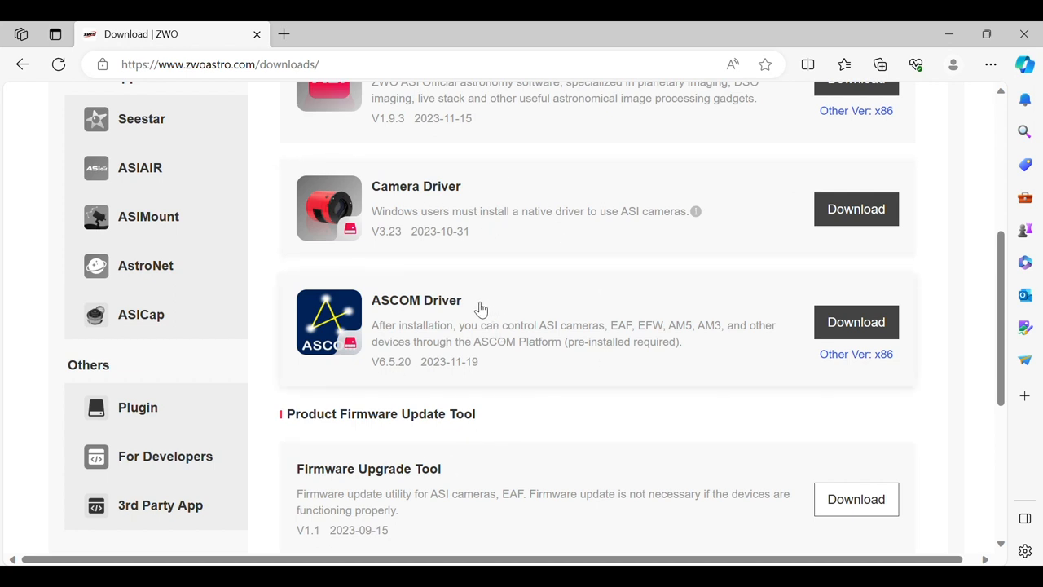
mouse_move(580, 260)
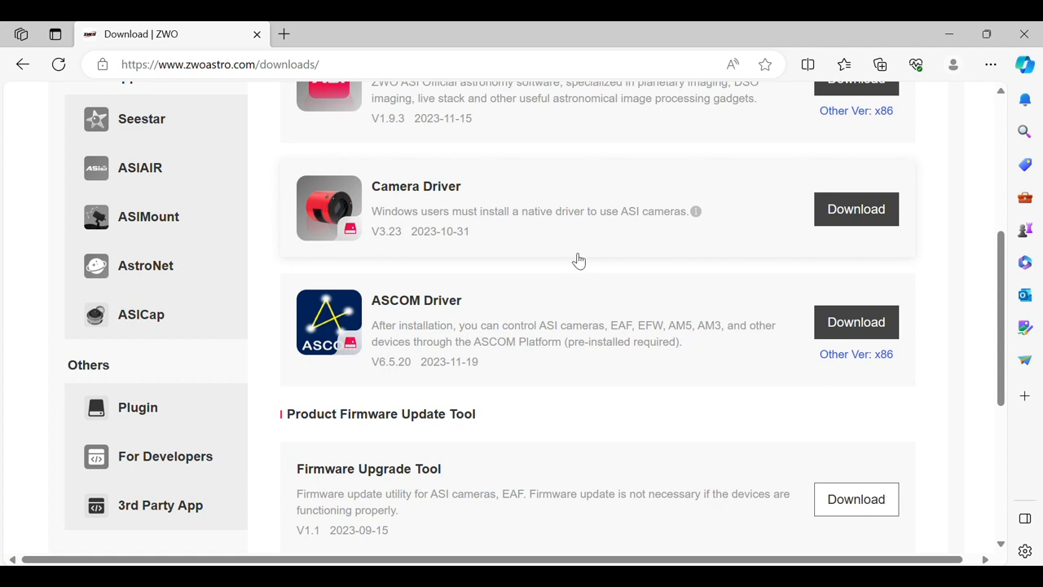
mouse_move(541, 393)
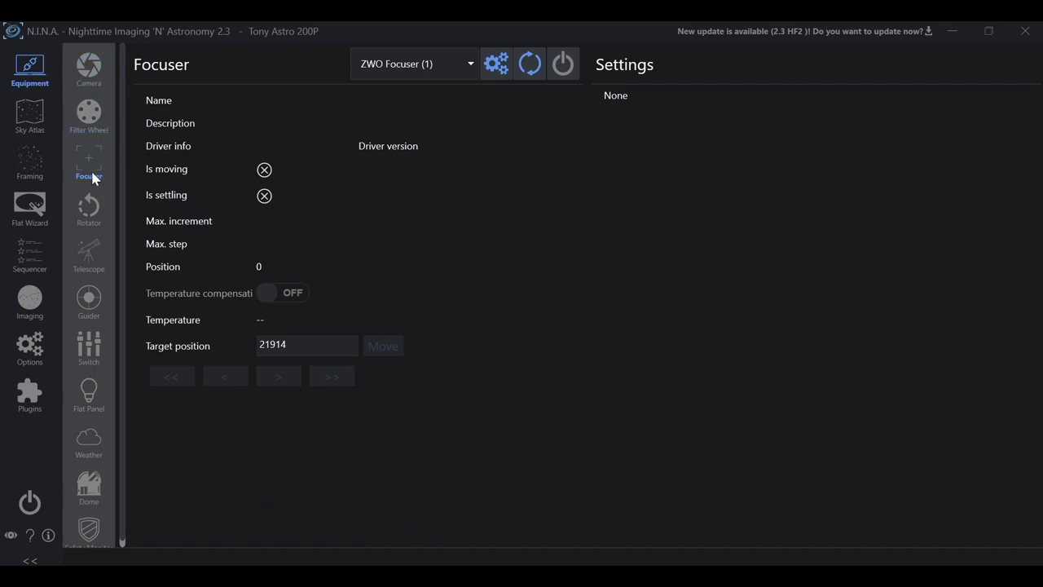
Step: Choose ZWO Focuser (1) from the focuser device list on the Equipment page
left_click(414, 64)
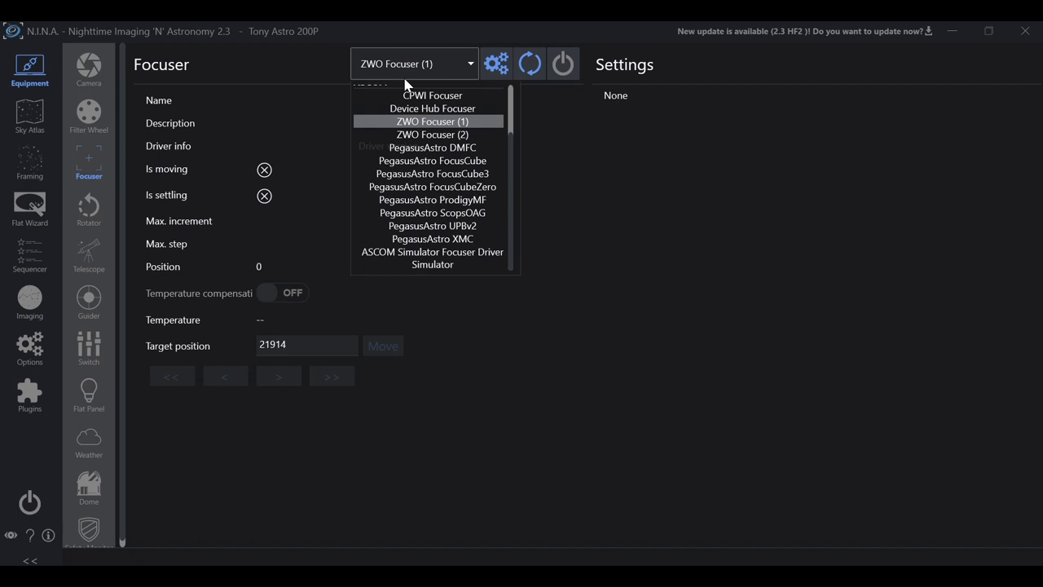
mouse_move(424, 134)
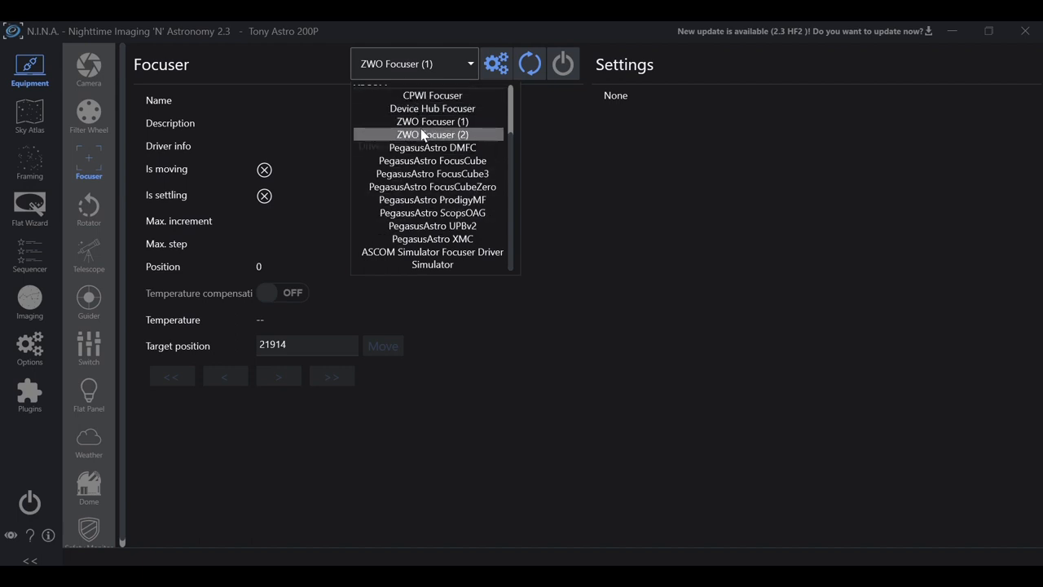
mouse_move(432, 173)
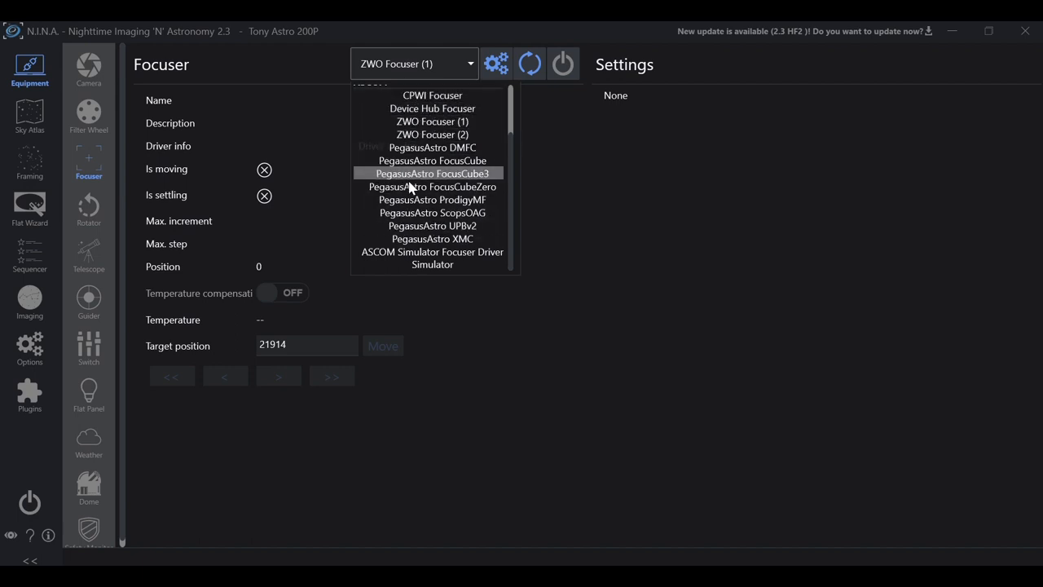
mouse_move(432, 121)
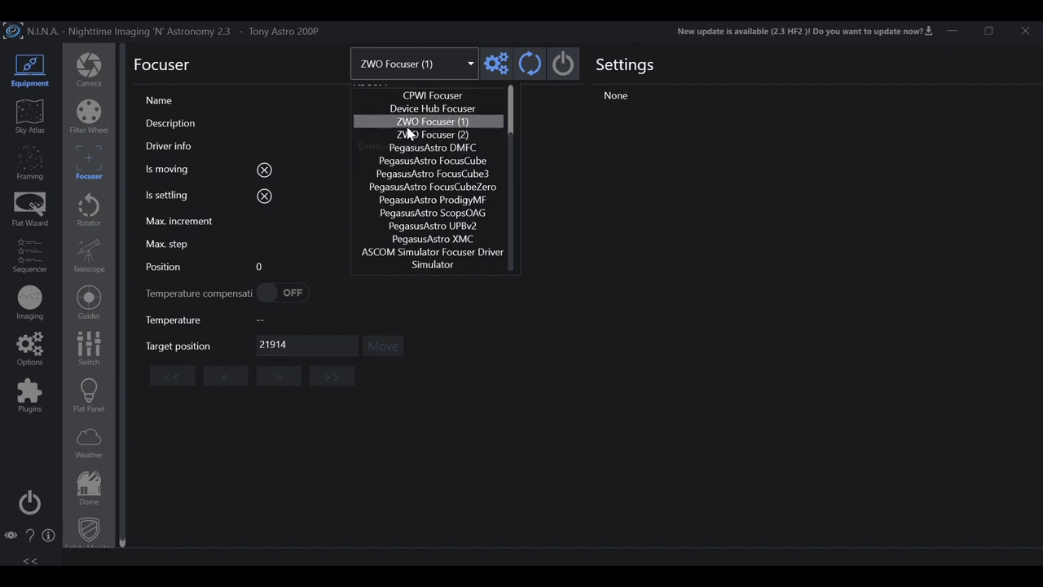
mouse_move(410, 134)
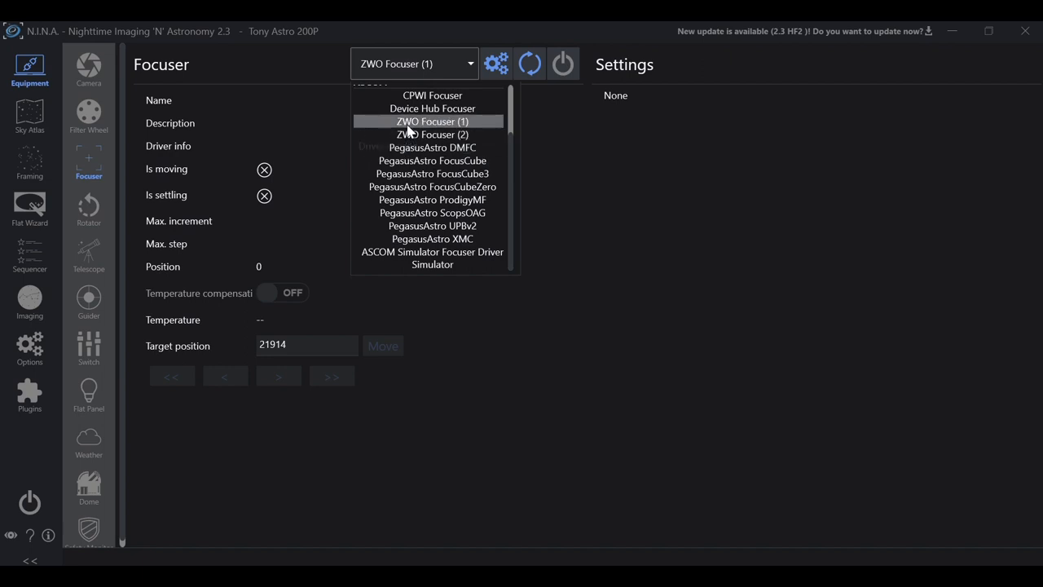
mouse_move(434, 127)
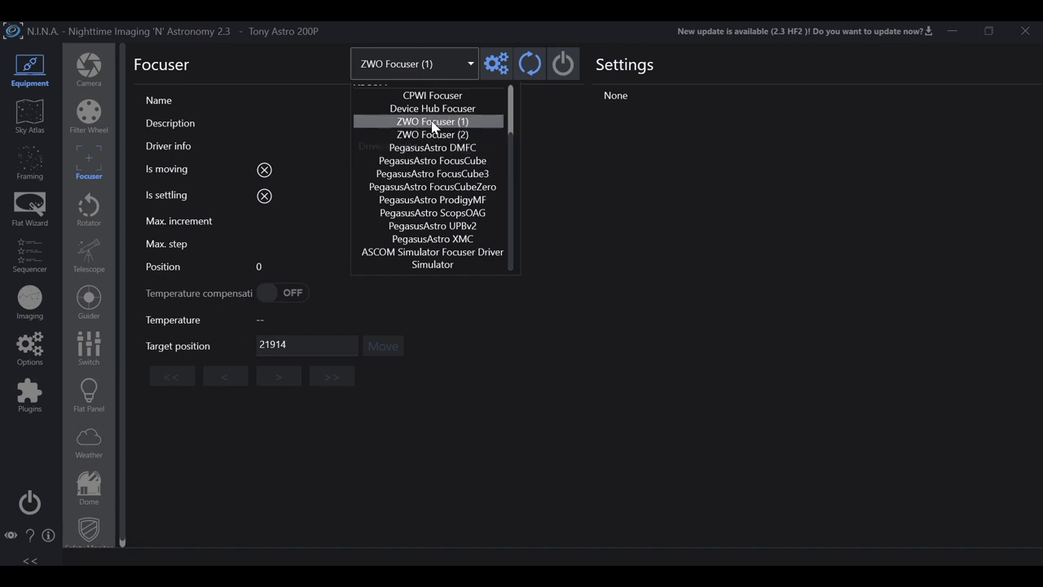
left_click(432, 121)
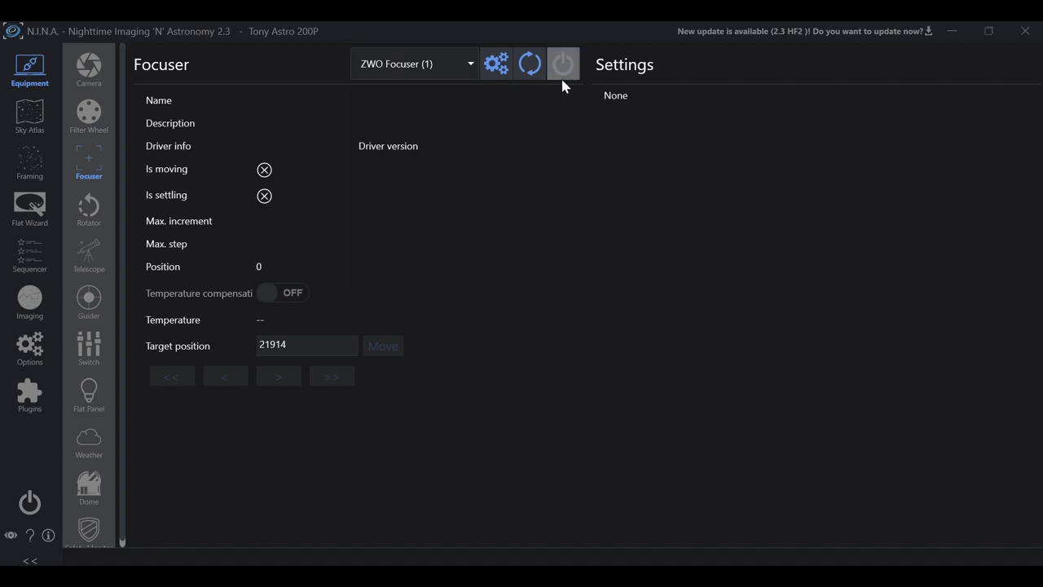
Step: Connect ZWO Focuser (1) so its ASCOM driver details, position 21914 and temperature show
left_click(565, 64)
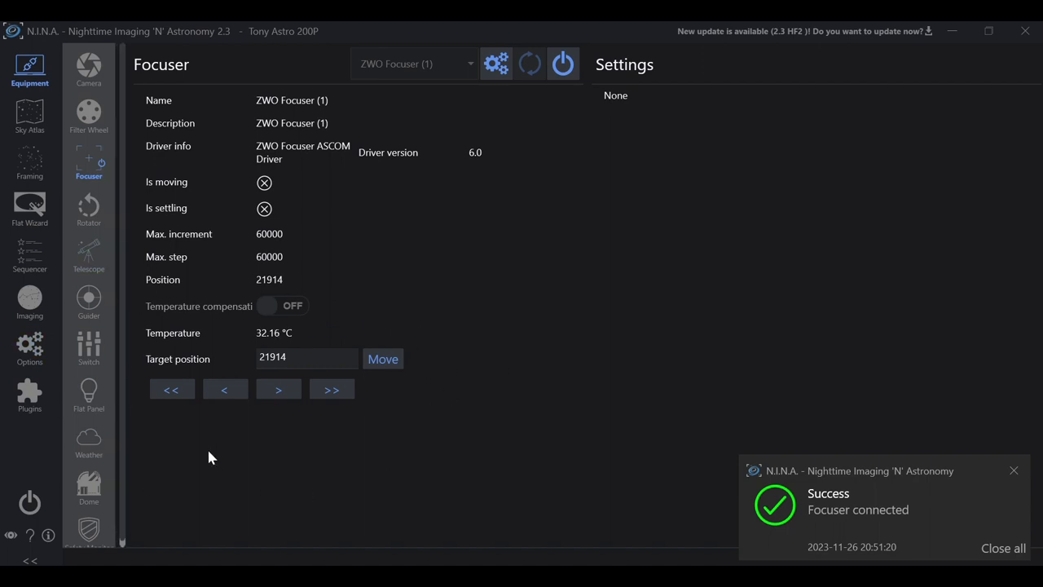
mouse_move(124, 422)
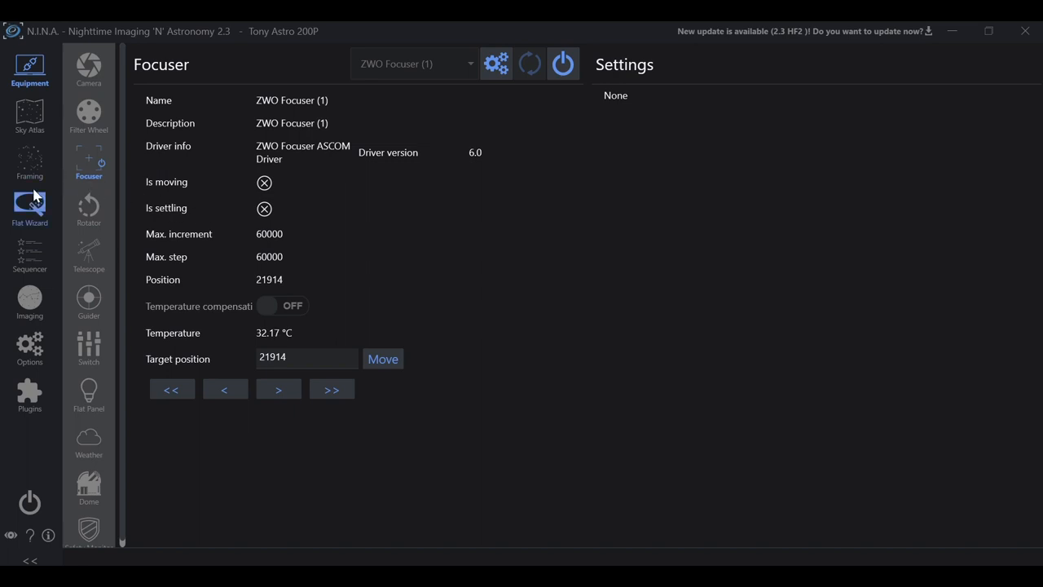
mouse_move(29, 248)
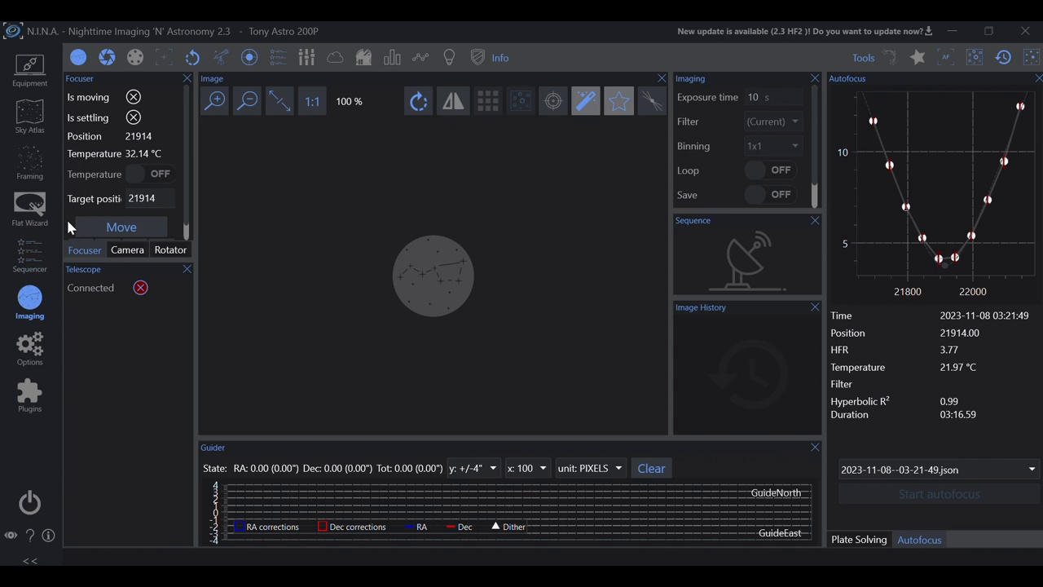
mouse_move(106, 192)
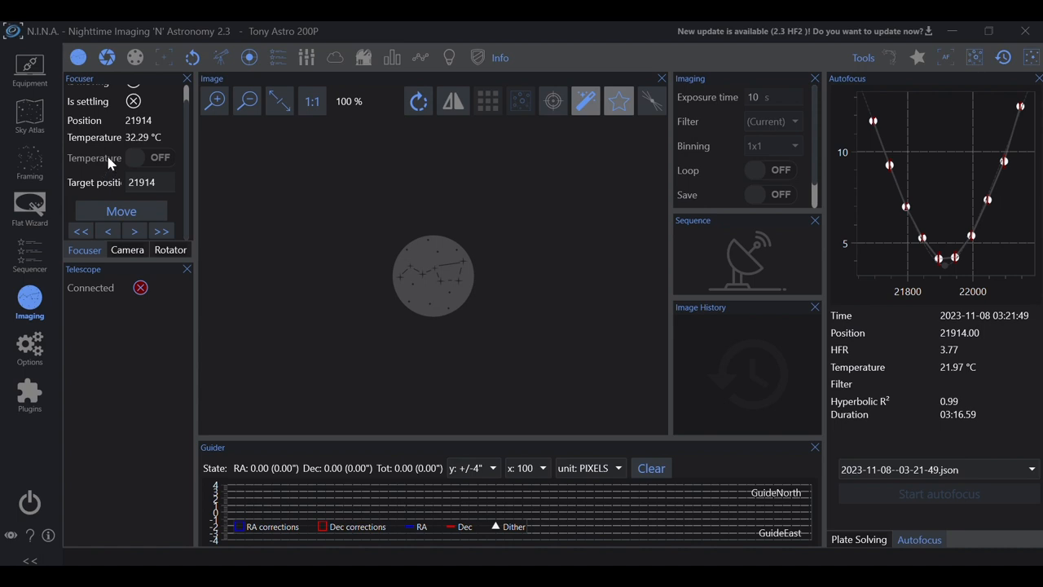
mouse_move(106, 189)
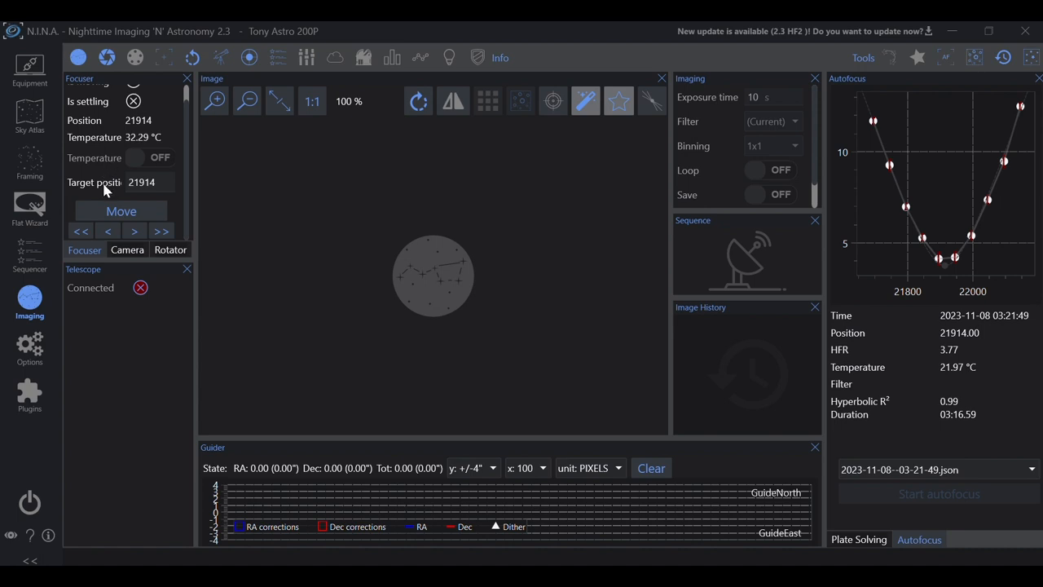
mouse_move(89, 137)
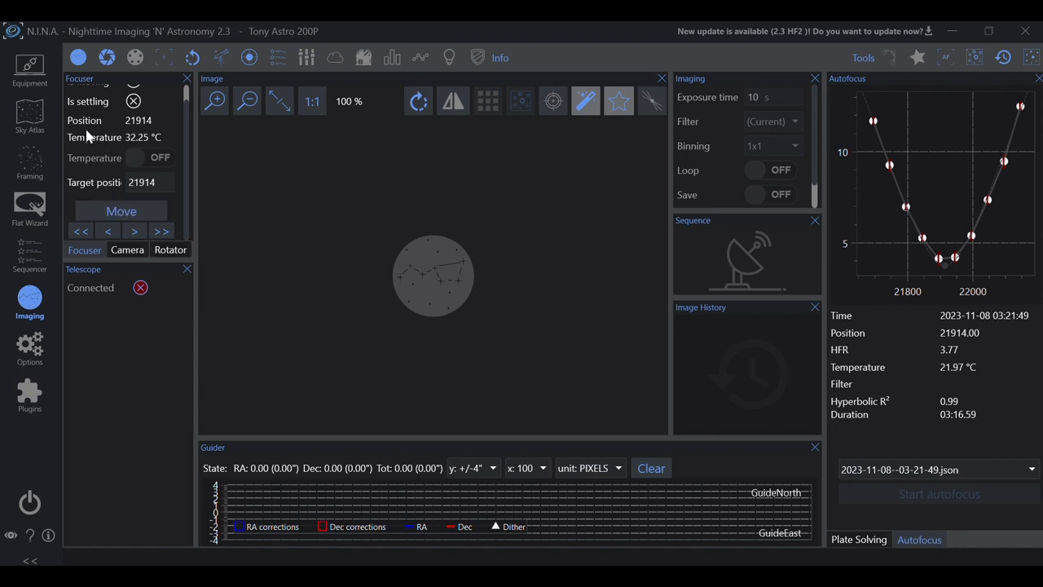
mouse_move(145, 133)
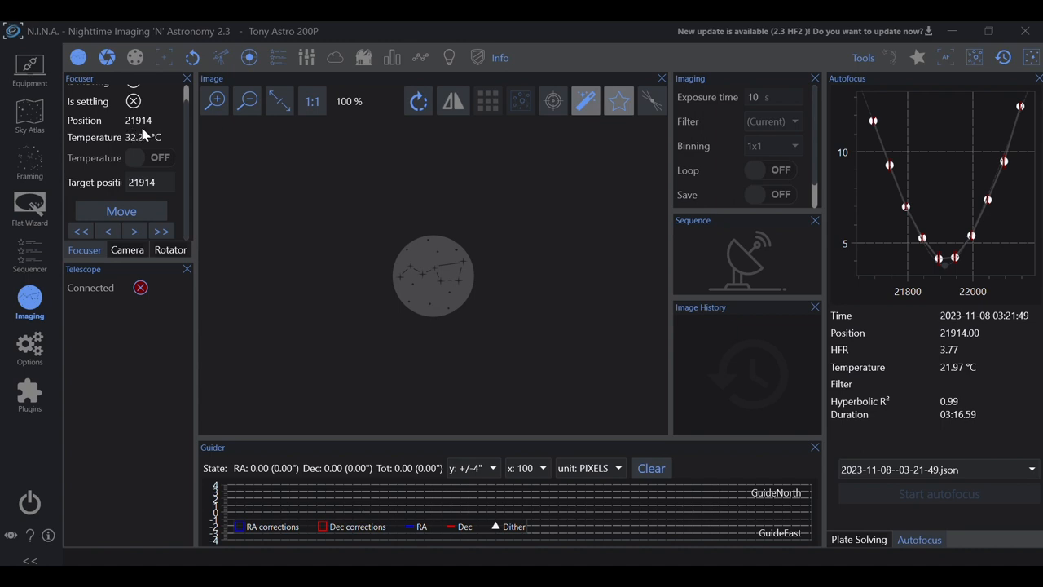
Step: Step the focuser out to 22164 and back in to 21914 from the Imaging focuser panel
left_click(160, 232)
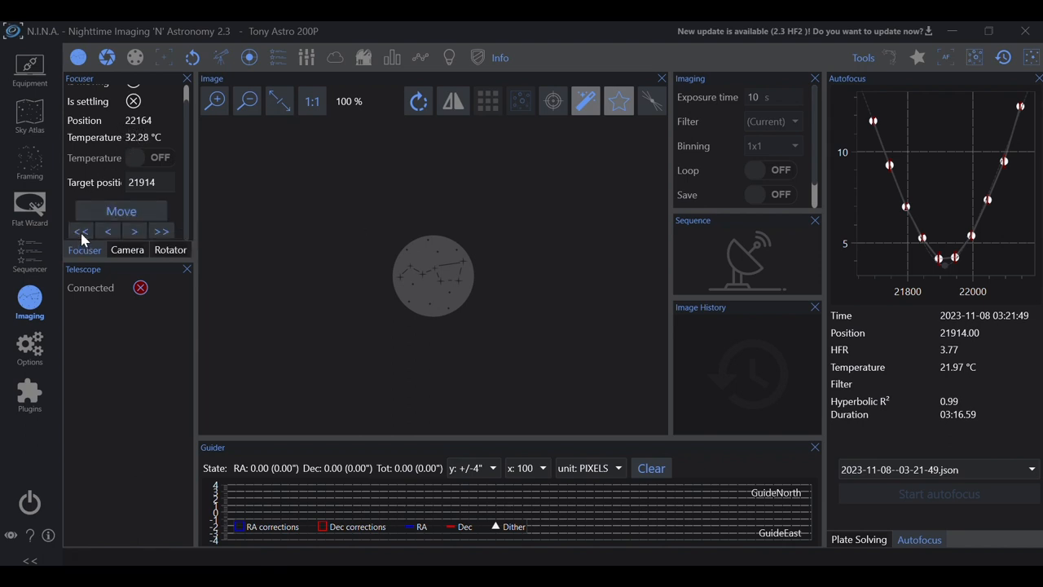
left_click(81, 232)
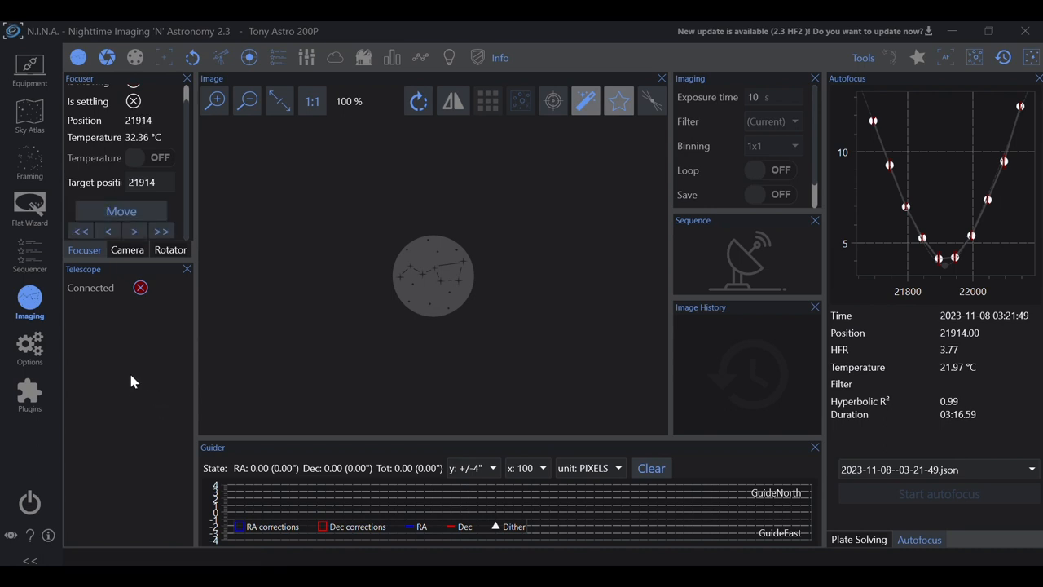
mouse_move(117, 353)
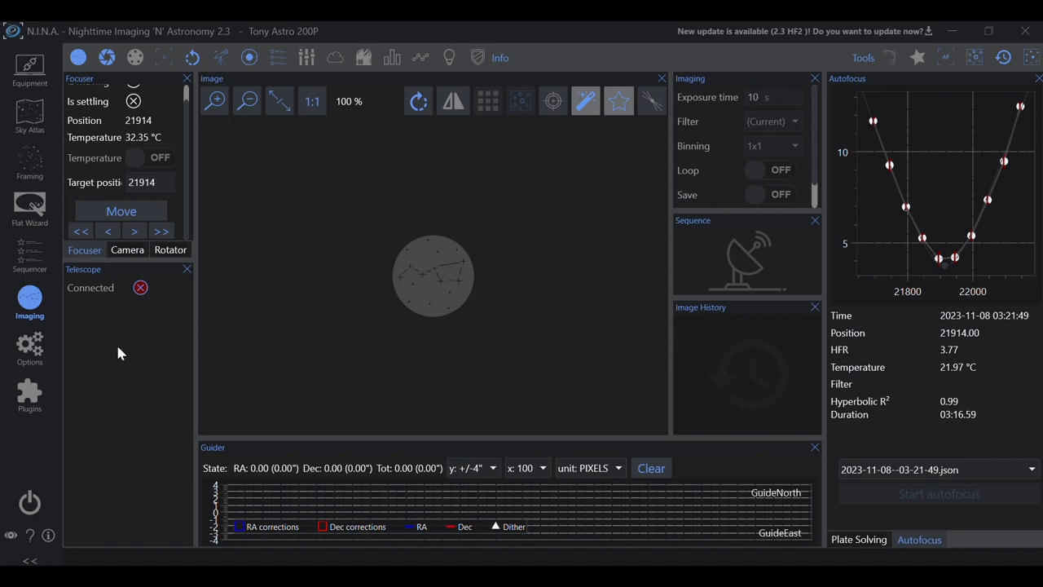
mouse_move(220, 352)
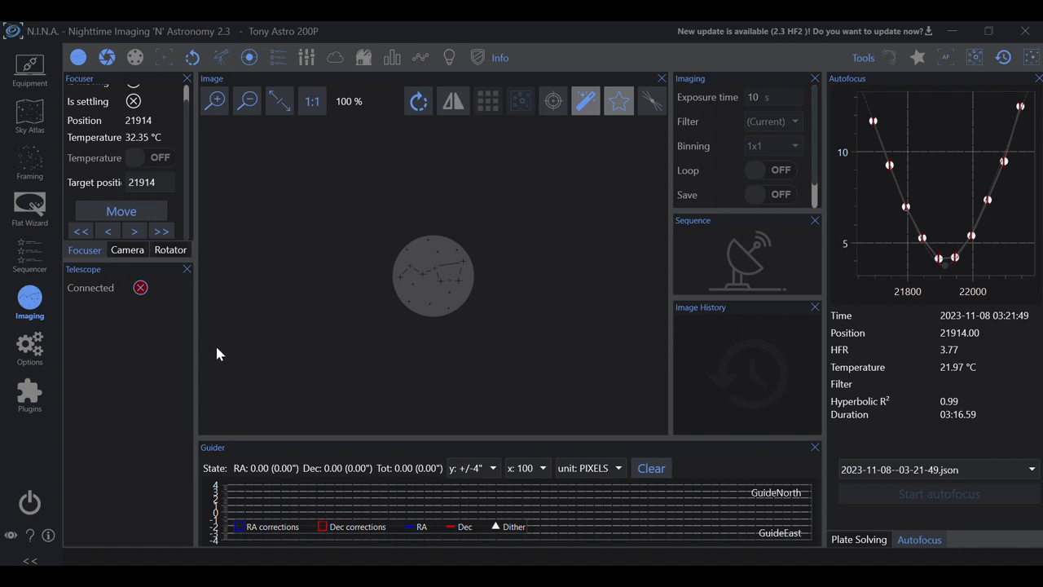
mouse_move(871, 264)
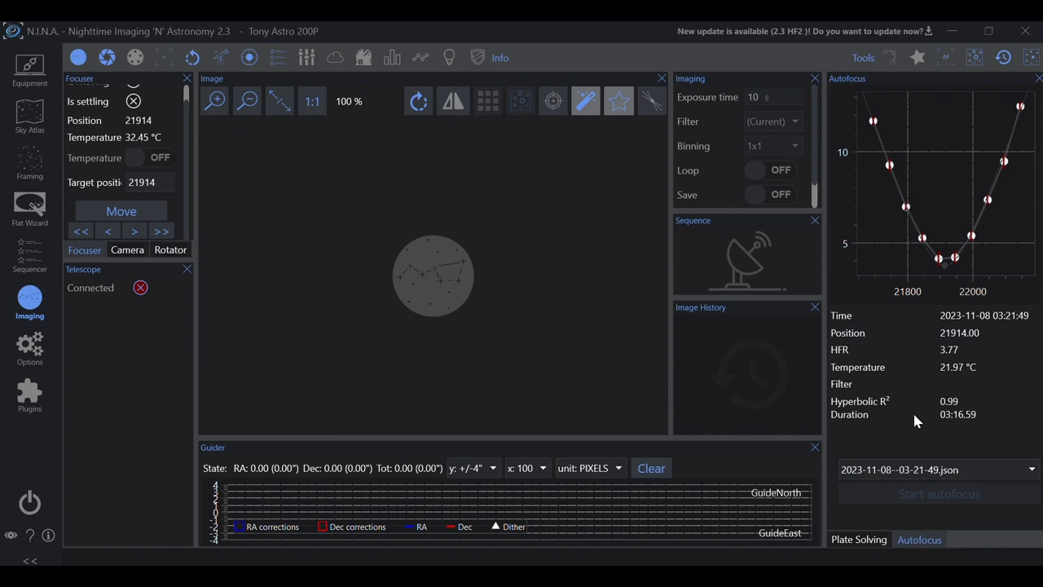
mouse_move(362, 365)
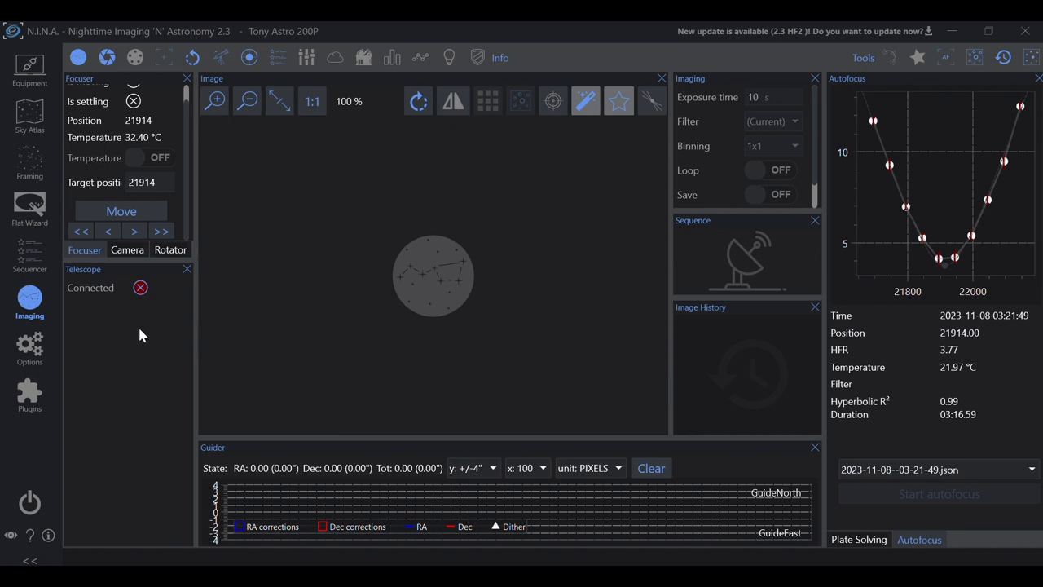
mouse_move(127, 335)
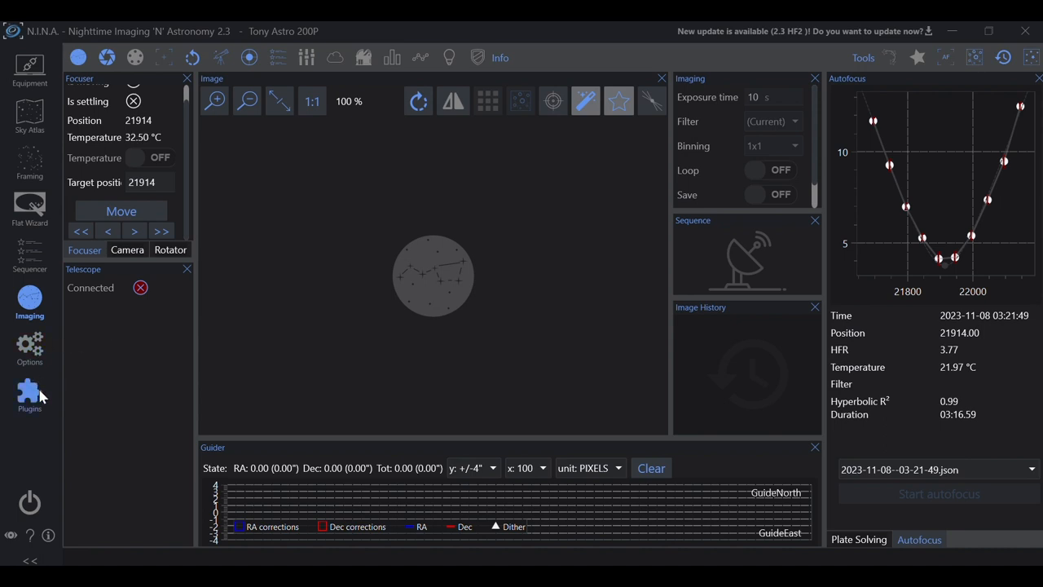
Step: Disconnect ZWO Focuser (1) on the Equipment page, confirming the prompt, so its position reads 0
left_click(30, 69)
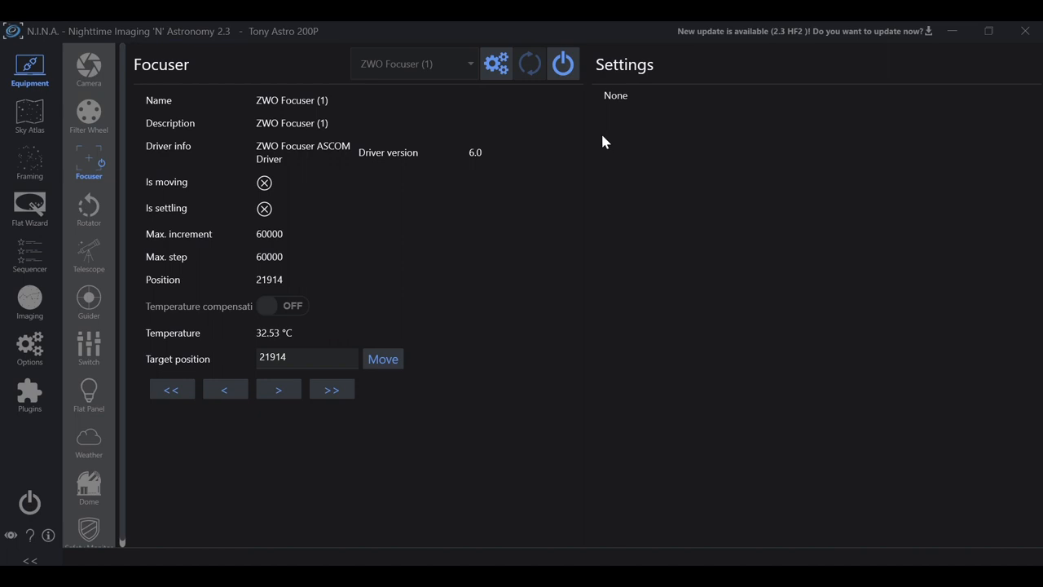
mouse_move(561, 88)
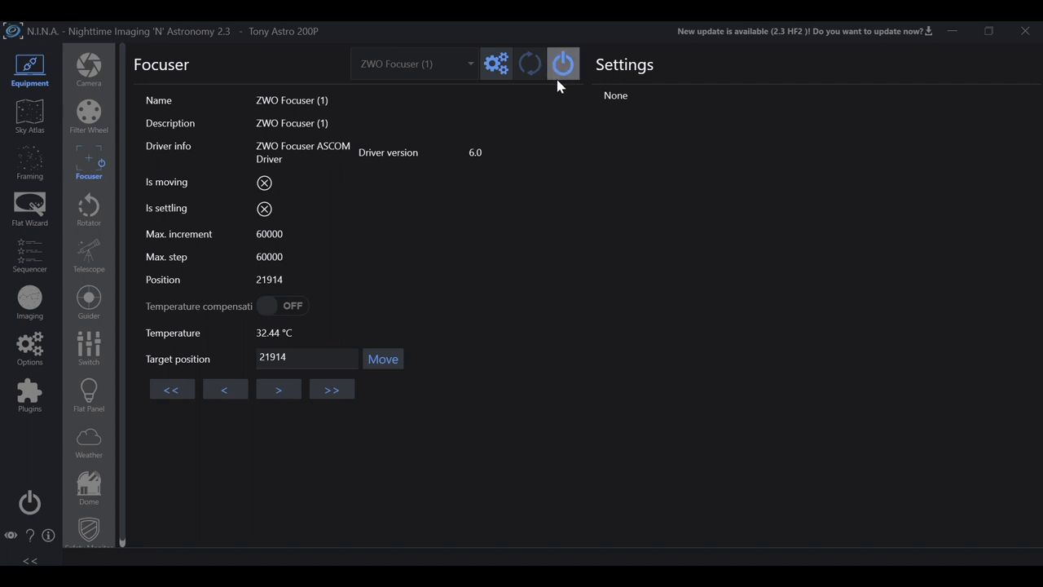
left_click(562, 63)
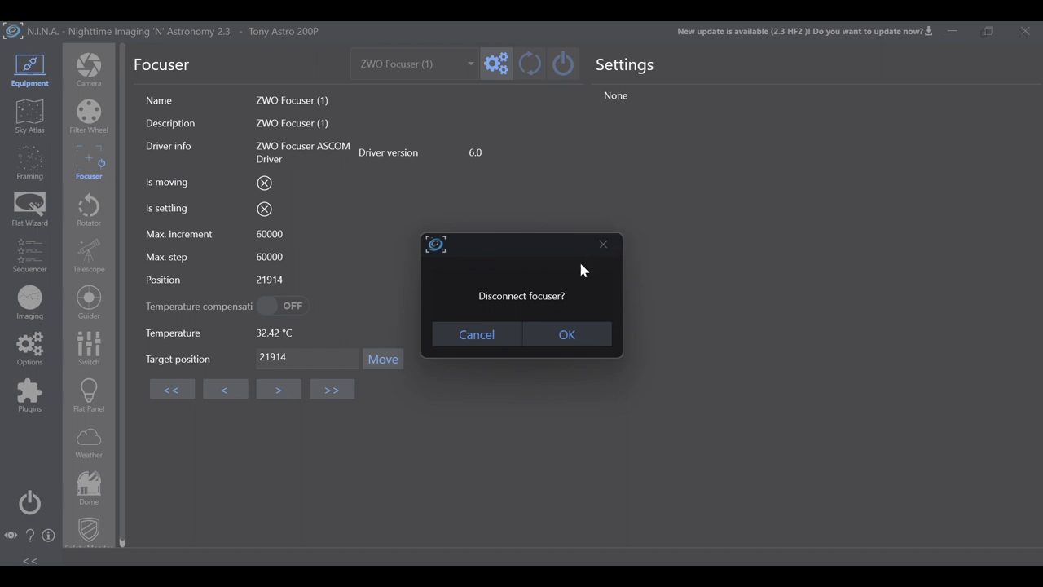
left_click(567, 334)
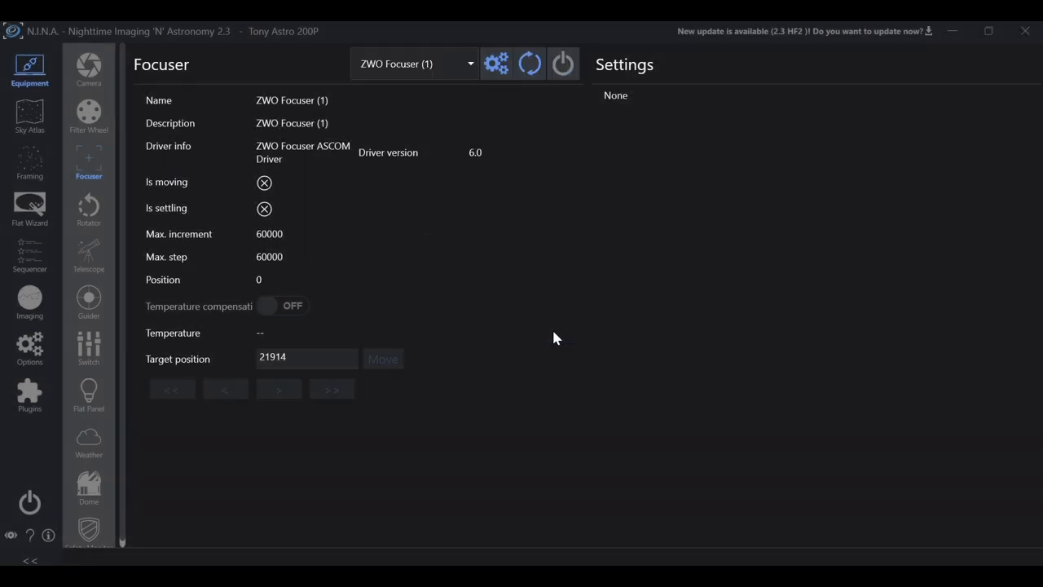